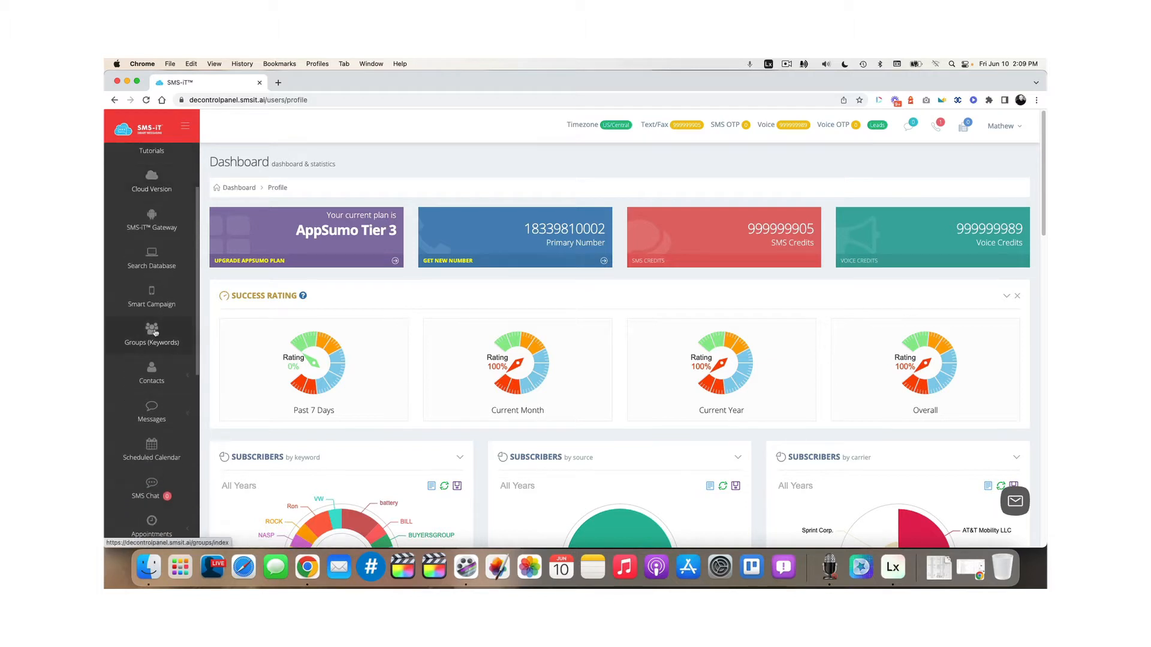
Step: Show the keyword groups list and go to its last page
{"action": "left_click", "coordinate": [151, 336]}
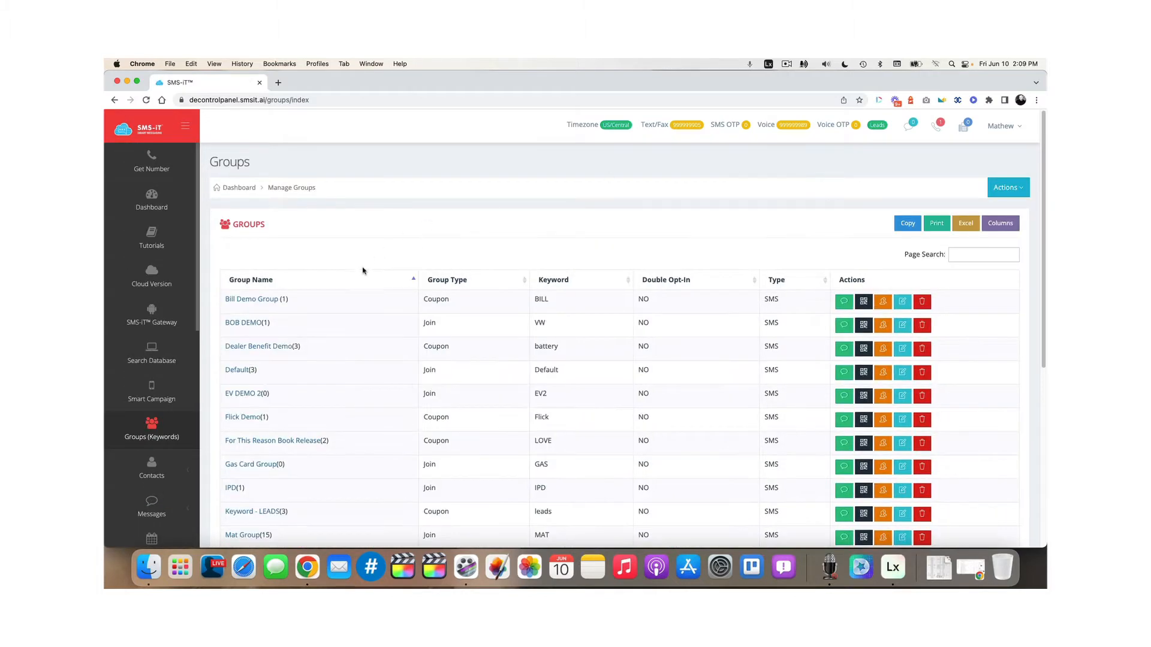
{"action": "scroll", "scroll_direction": "down", "scroll_amount": 3}
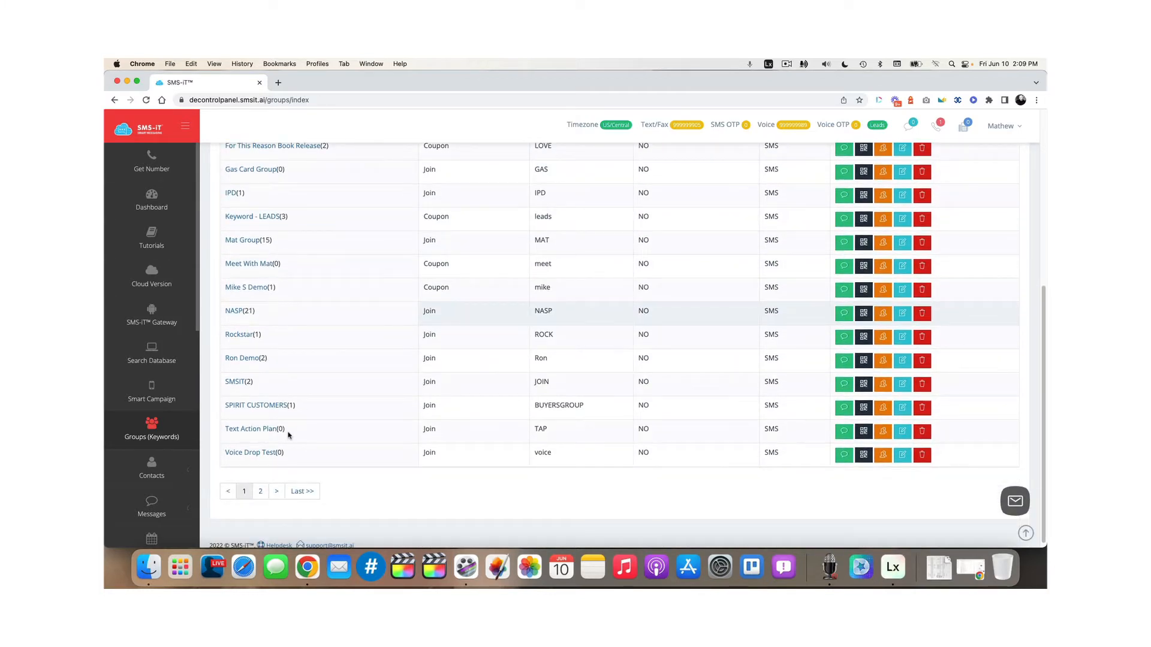
{"action": "left_click", "coordinate": [302, 491]}
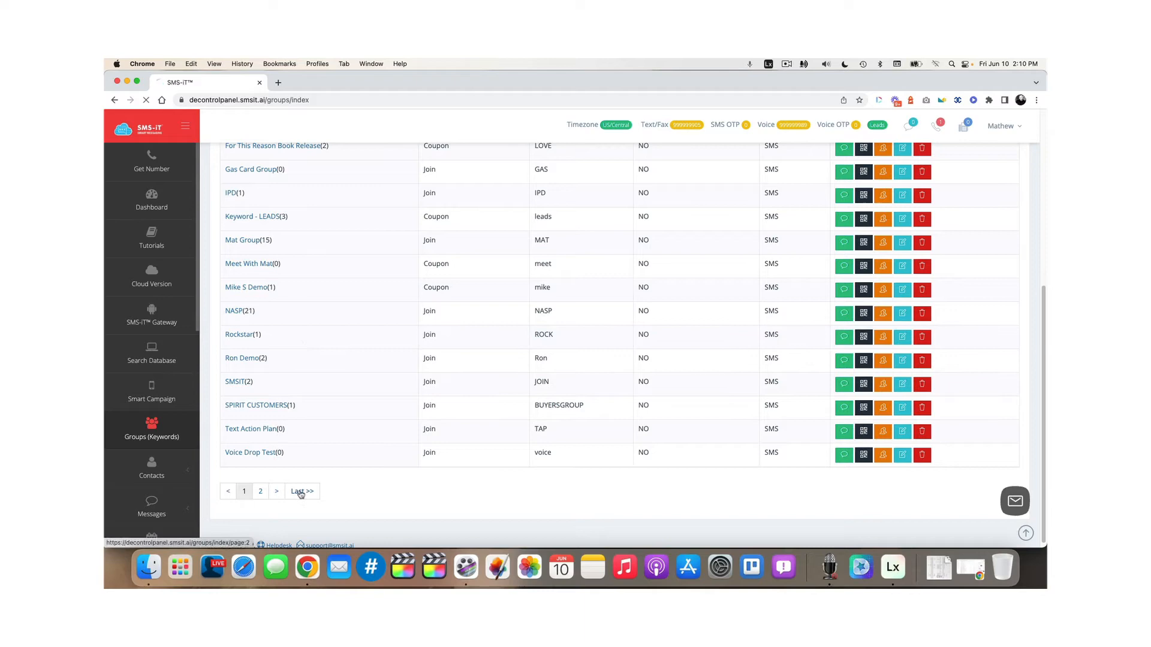
{"action": "left_click", "coordinate": [301, 492]}
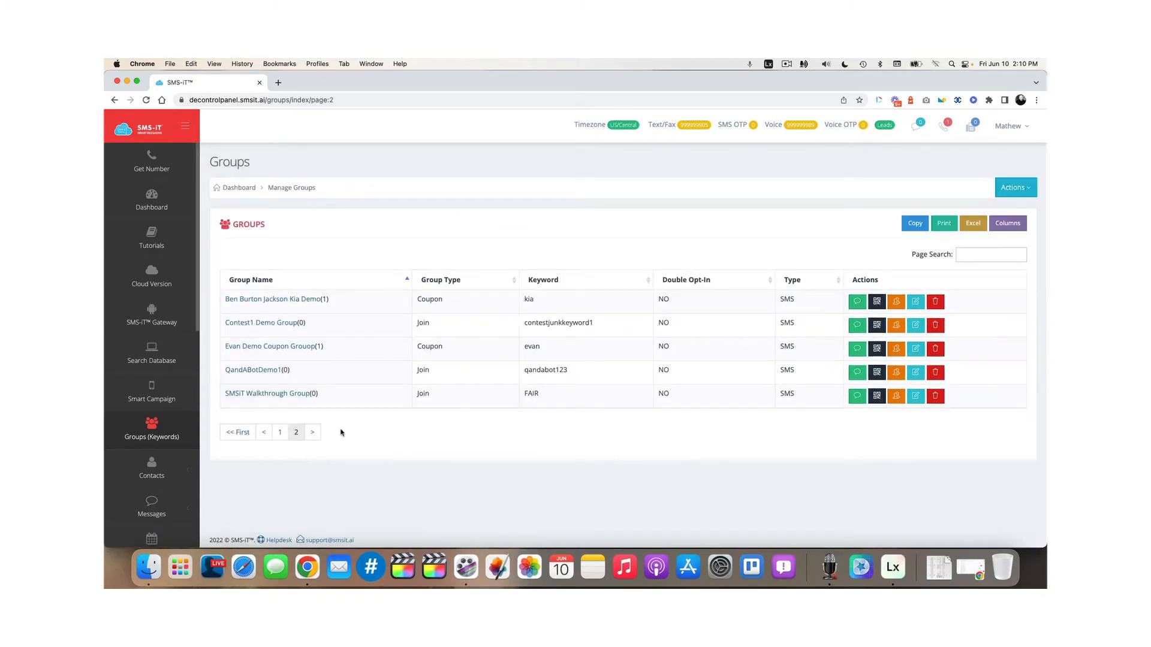
Step: Check the members of QandABotDemo1, then enter its edit form
{"action": "left_click", "coordinate": [896, 372]}
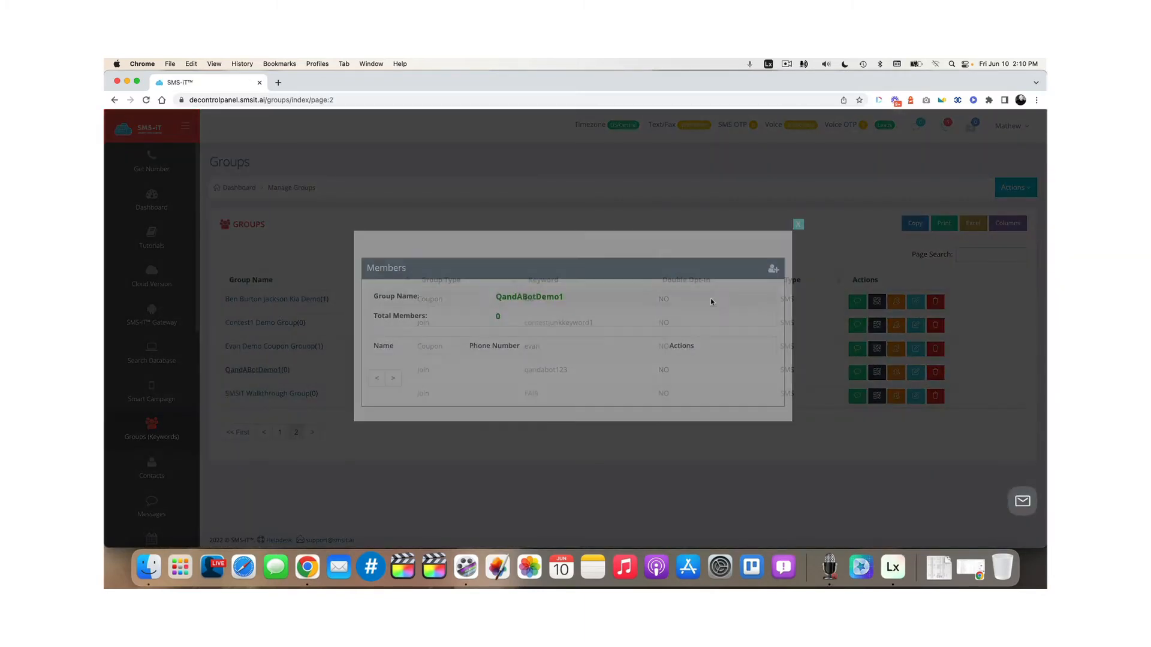
{"action": "left_click", "coordinate": [797, 224]}
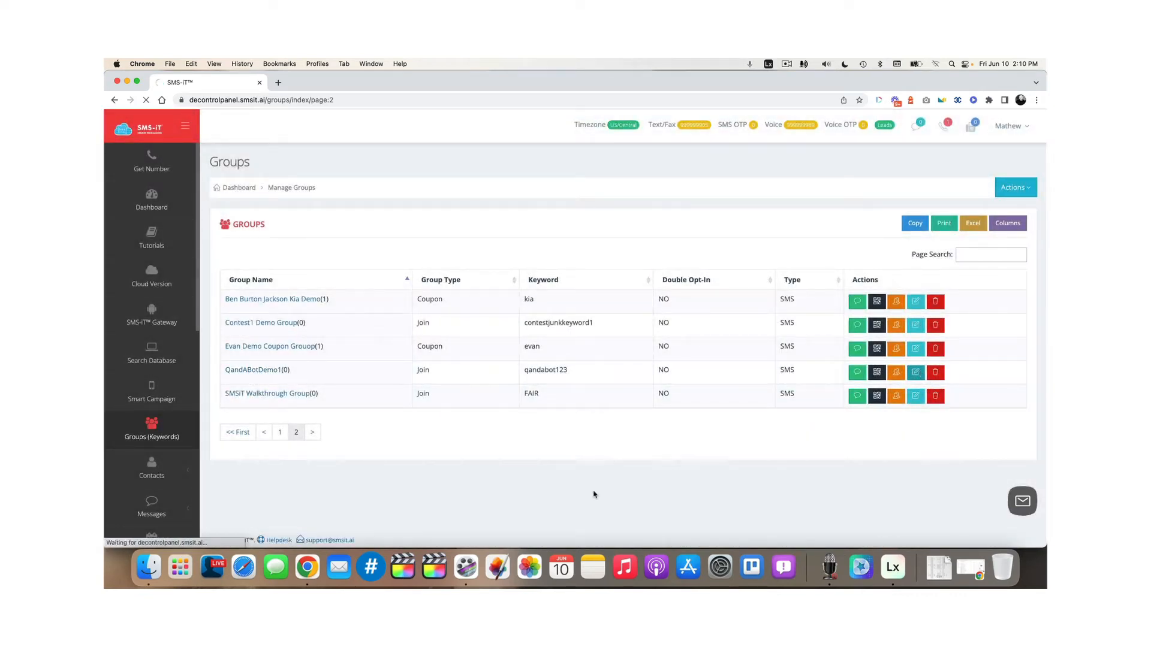
{"action": "left_click", "coordinate": [915, 372]}
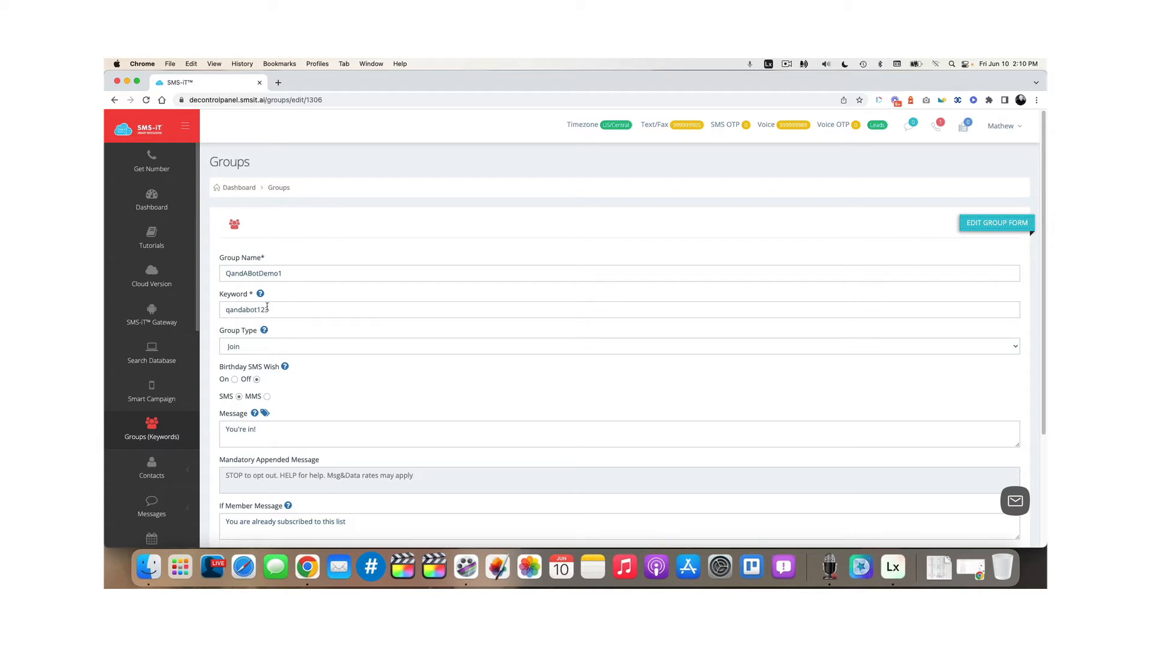
Step: From Q&A SMS Bots, start a new empty bot via Actions > Add Q&A SMS Bot
{"action": "scroll", "scroll_direction": "down", "scroll_amount": 3}
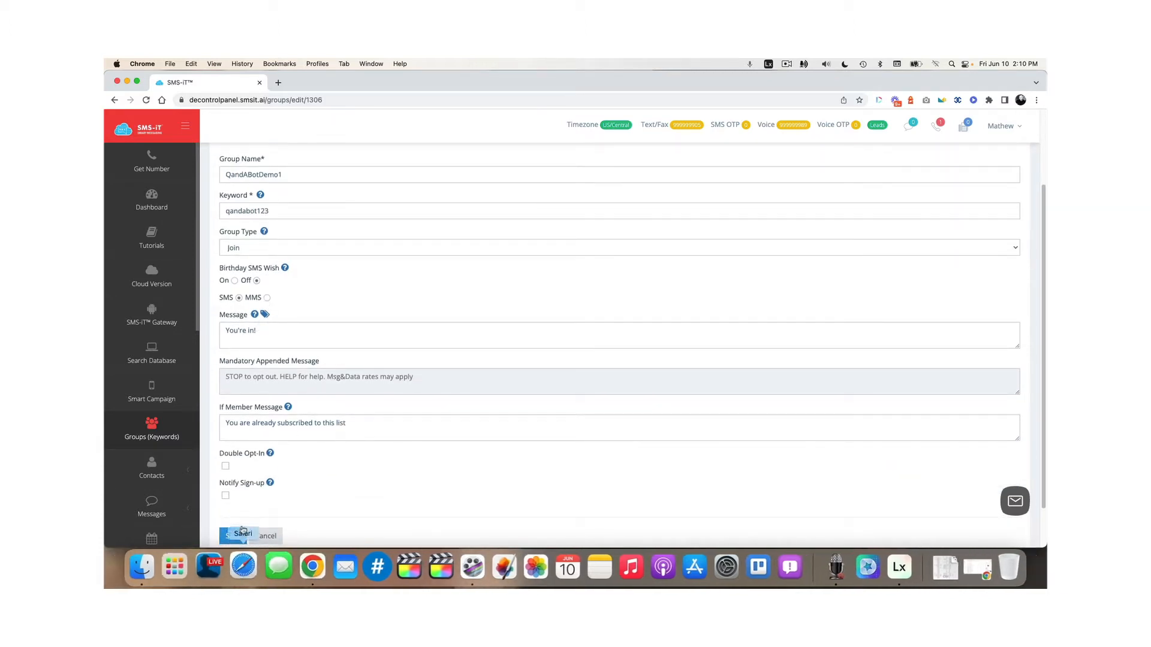
{"action": "scroll", "scroll_direction": "down", "scroll_amount": 3}
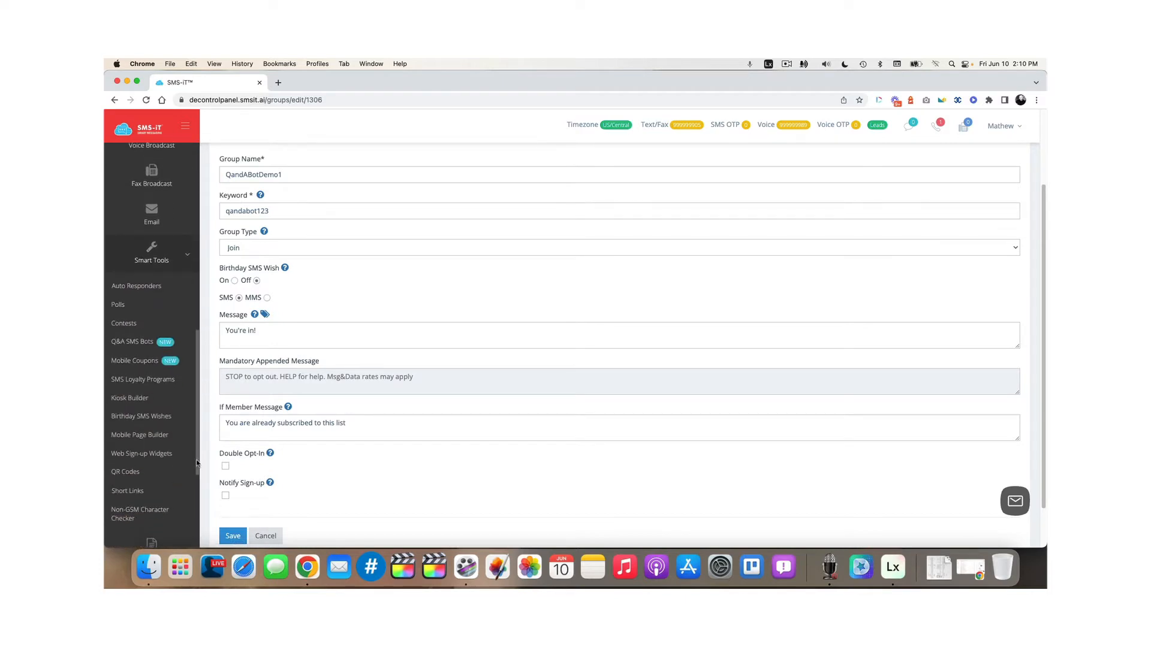
{"action": "left_click", "coordinate": [132, 341]}
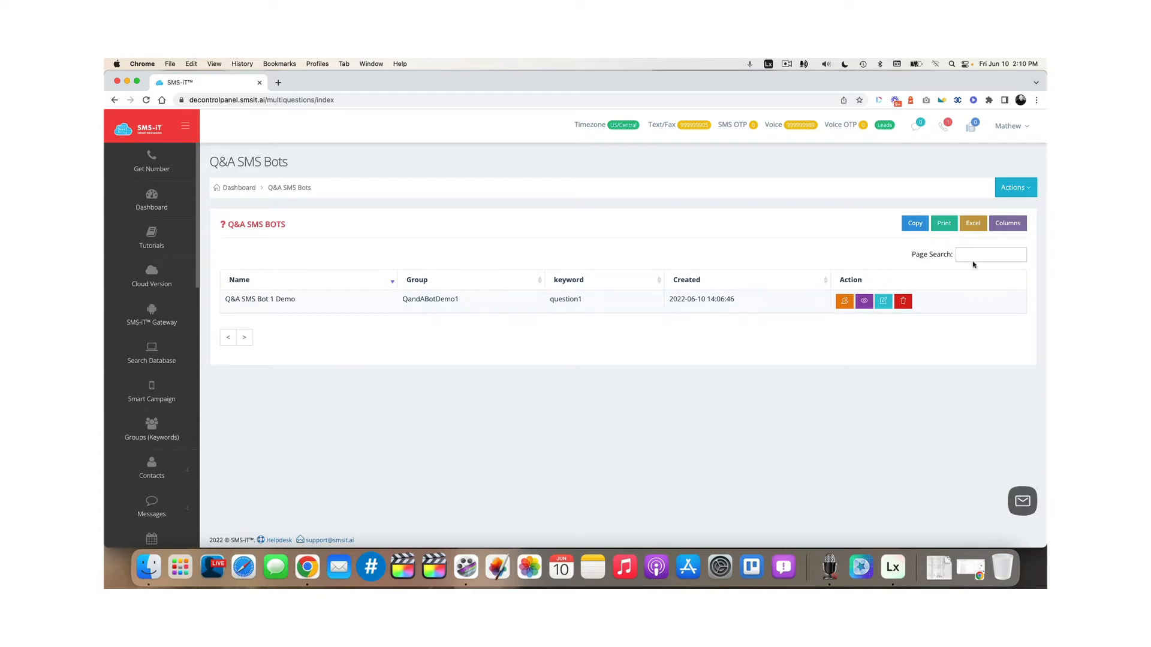
{"action": "left_click", "coordinate": [1014, 187]}
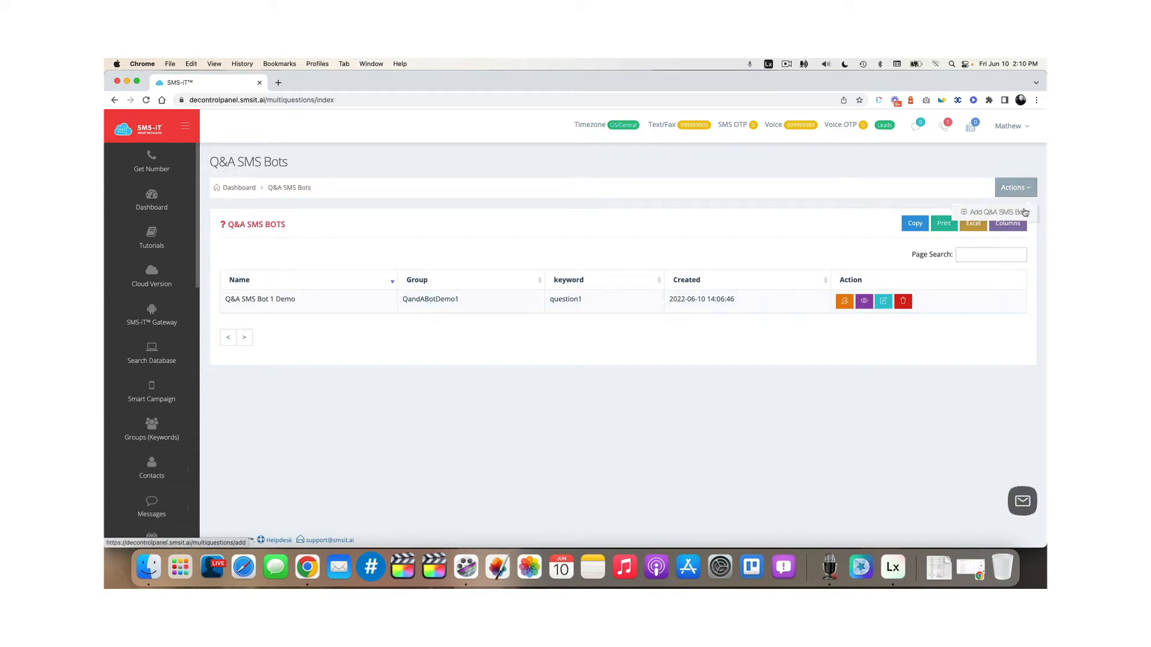
{"action": "left_click", "coordinate": [991, 212]}
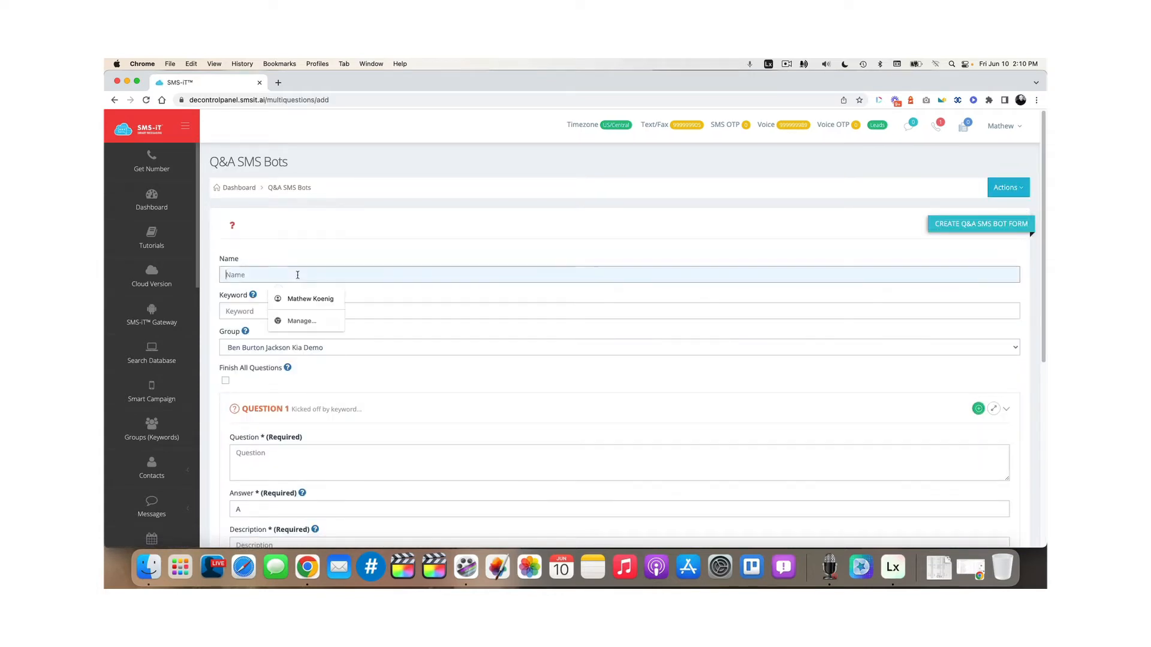
Step: Name the bot 'Questions Demo Bot 2' with keyword 'question2'
{"action": "type", "text": "Questions Demo Bot 2"}
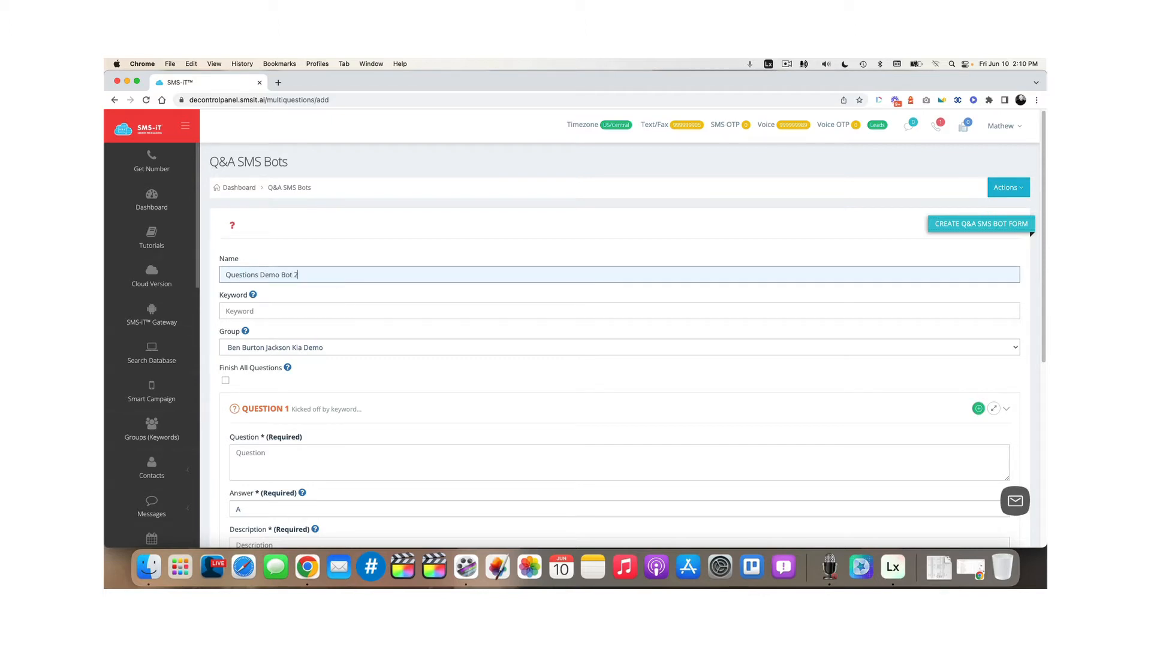
{"action": "left_click", "coordinate": [619, 311]}
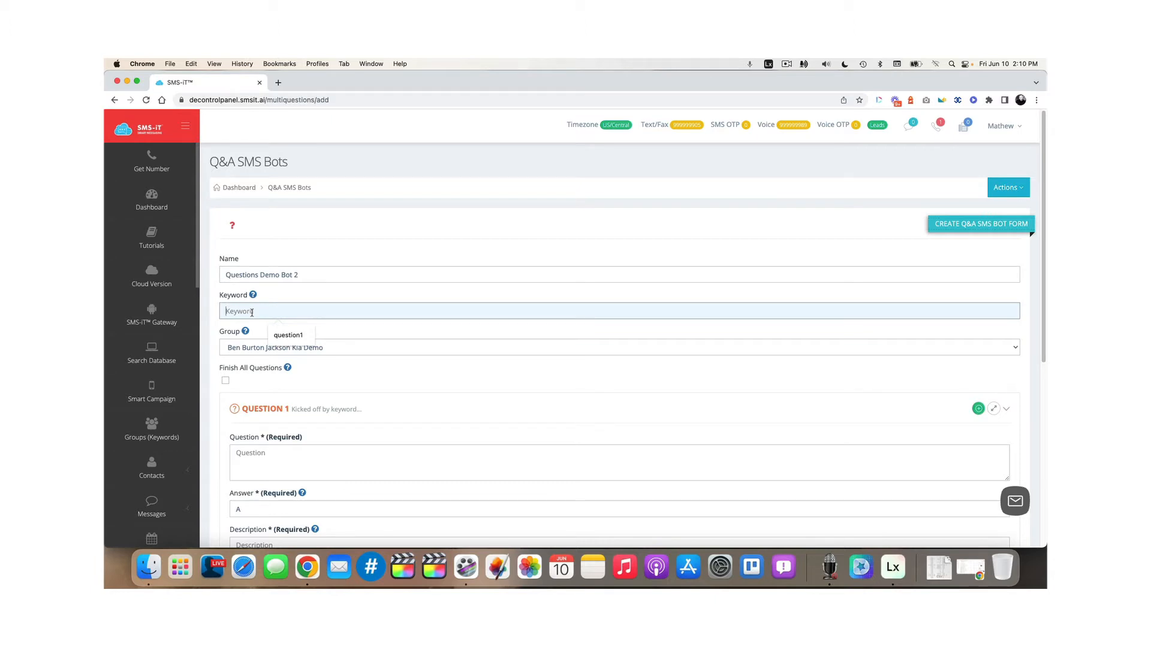
{"action": "type", "text": "que"}
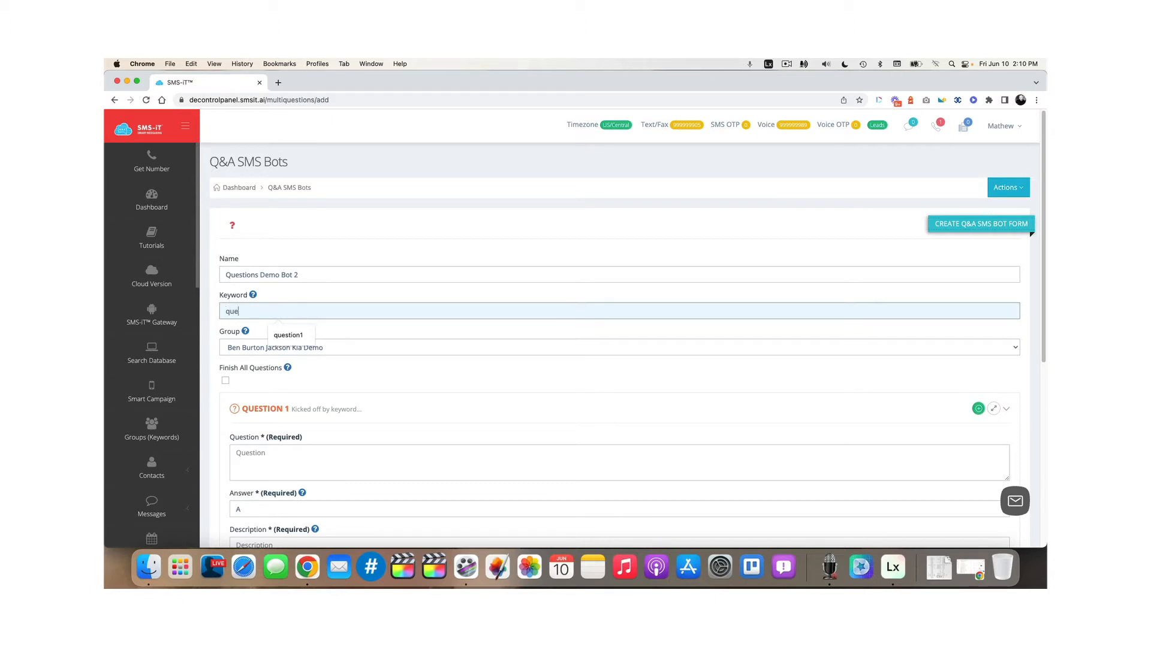
{"action": "type", "text": "question2"}
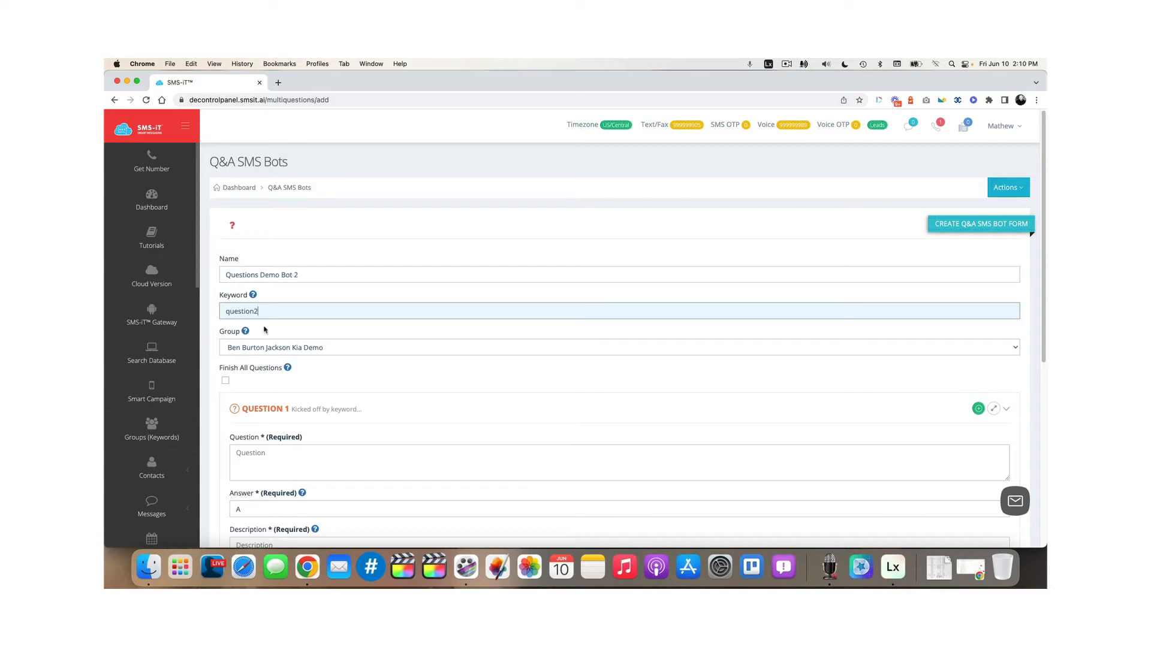
Step: Link the bot to the QandABotDemo1 group
{"action": "left_click", "coordinate": [618, 348]}
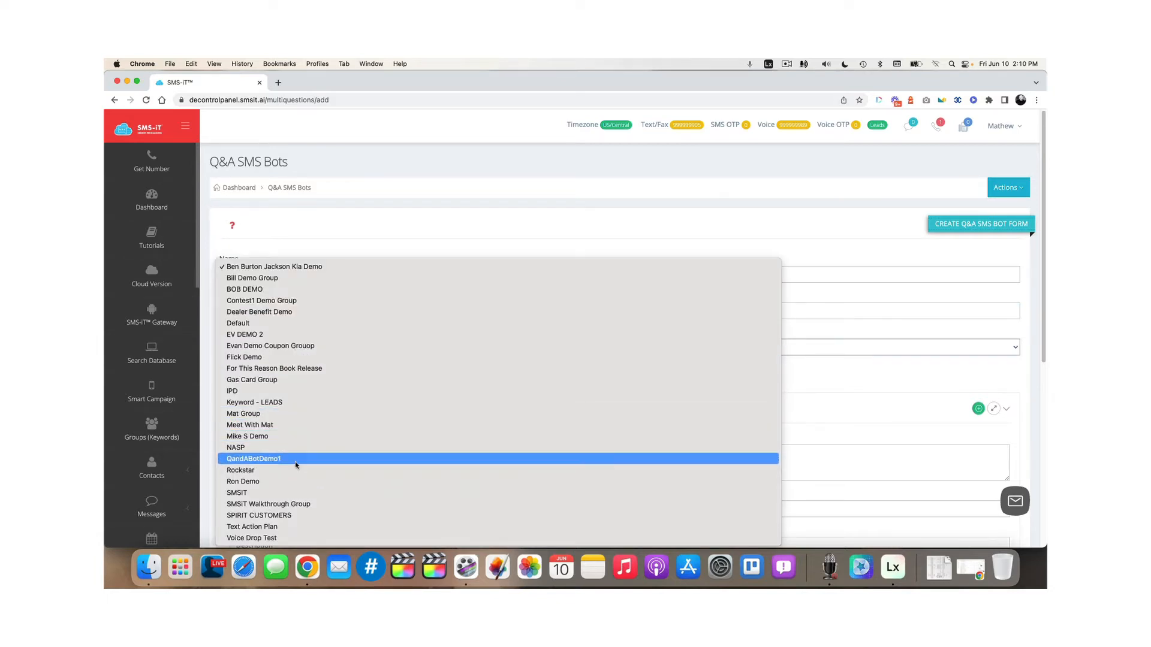
{"action": "left_click", "coordinate": [253, 458]}
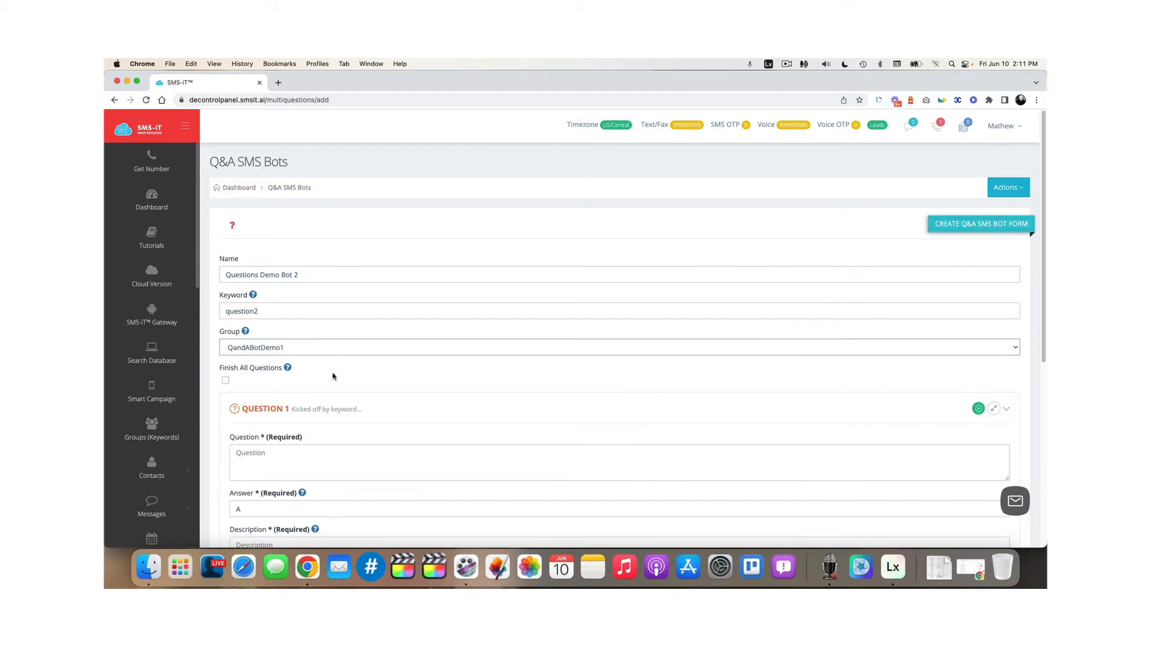
{"action": "scroll", "scroll_direction": "down", "scroll_amount": 3}
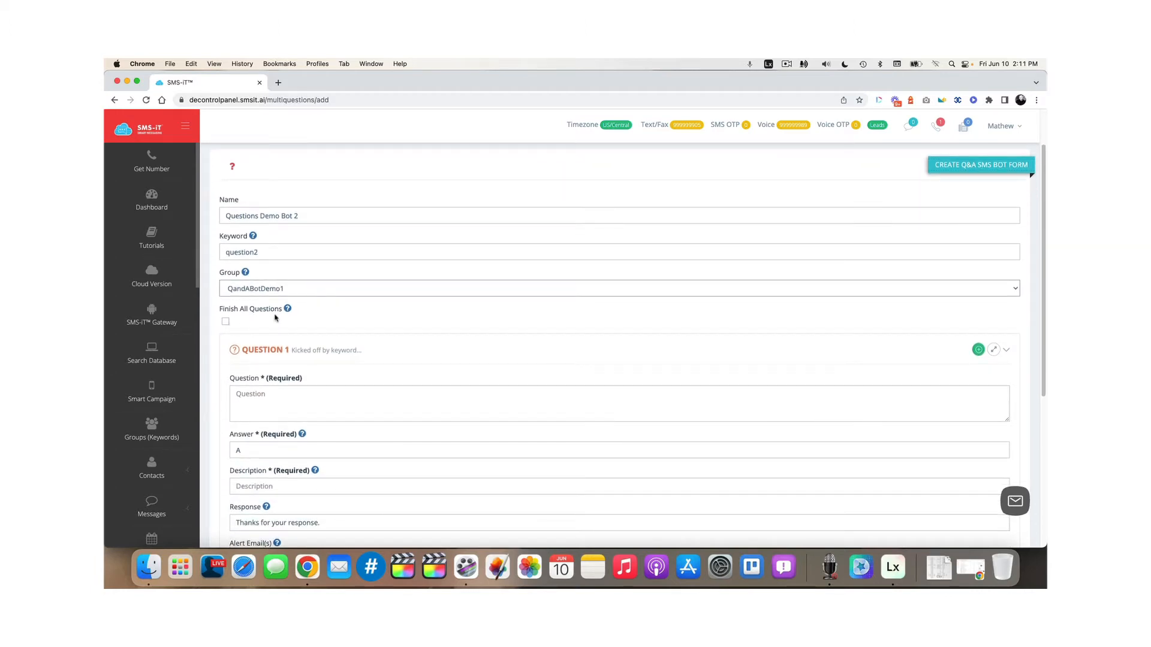
{"action": "mouse_move", "coordinate": [287, 309]}
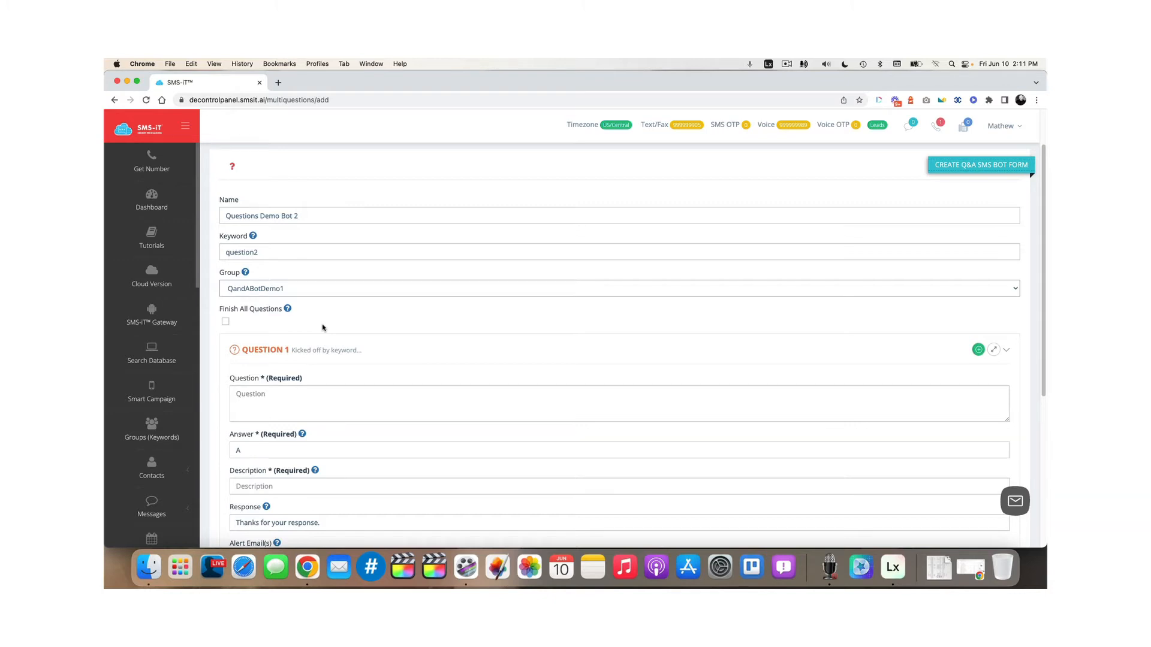
Step: Write Question 1 asking about the biggest business challenge
{"action": "scroll", "scroll_direction": "down", "scroll_amount": 3}
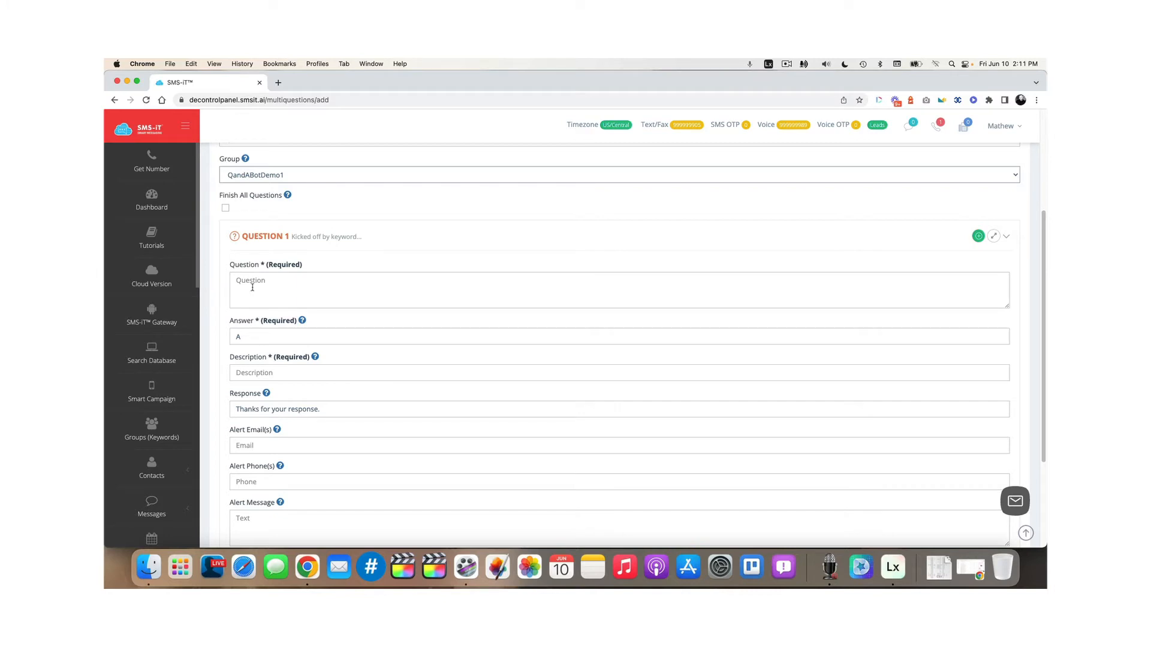
{"action": "left_click", "coordinate": [619, 289]}
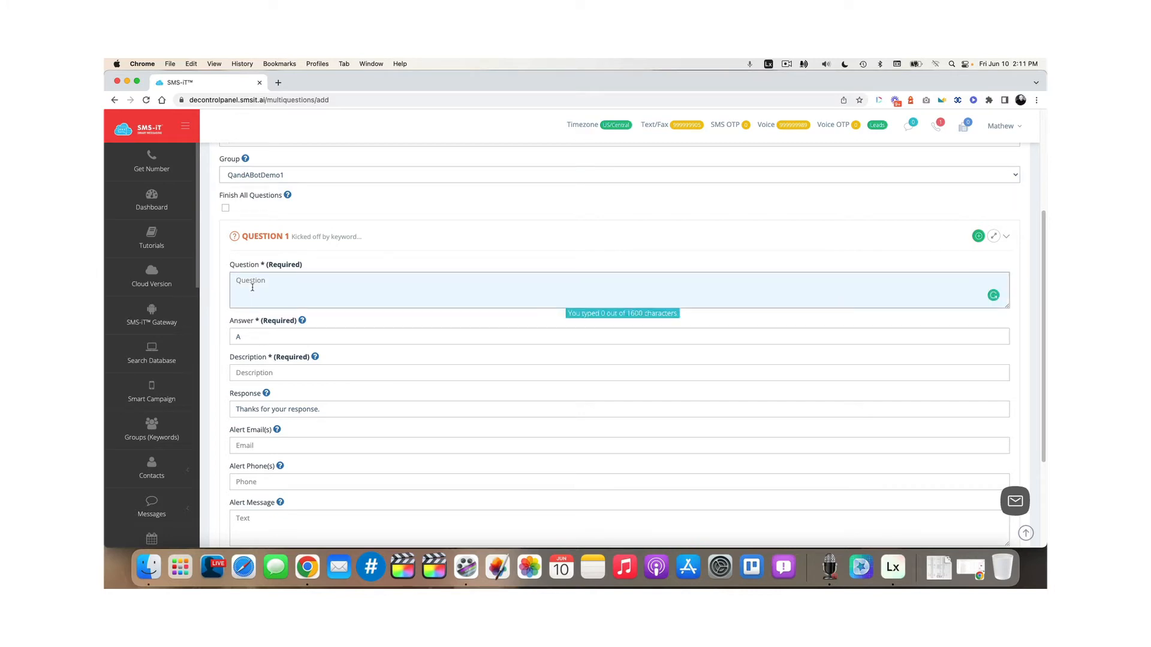
{"action": "type", "text": "What's your biggest"}
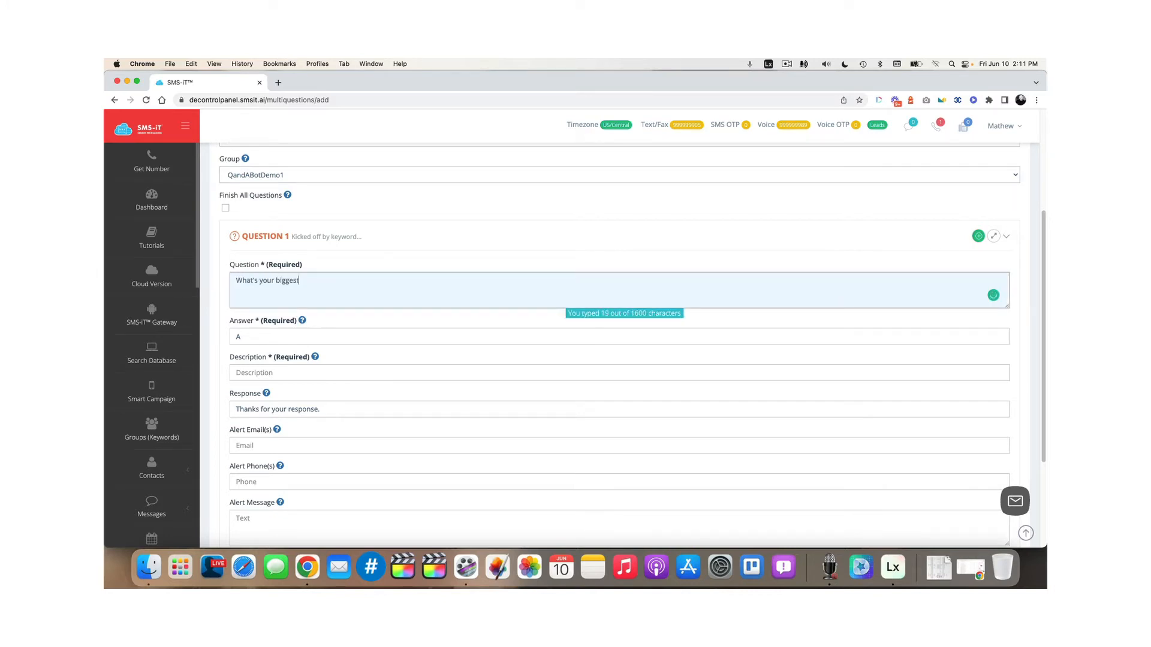
{"action": "type", "text": "challenge for your business/"}
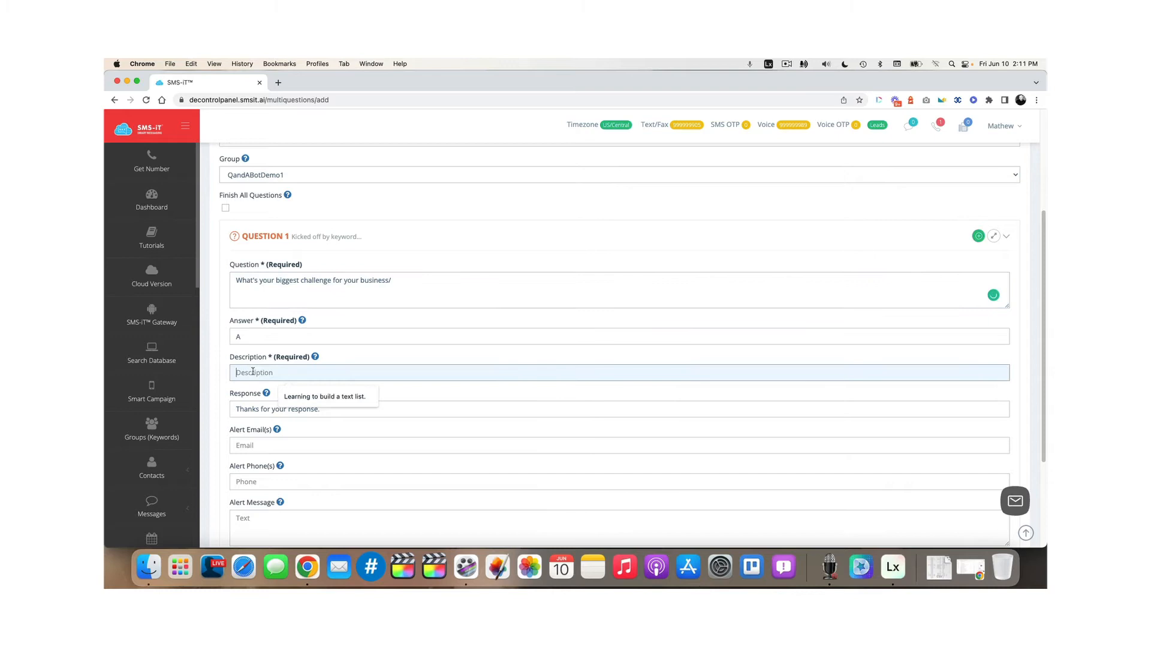
Step: Describe answer A as 'Building a text list.' with response 'List building is hard but we can help.'
{"action": "type", "text": "Building a text list."}
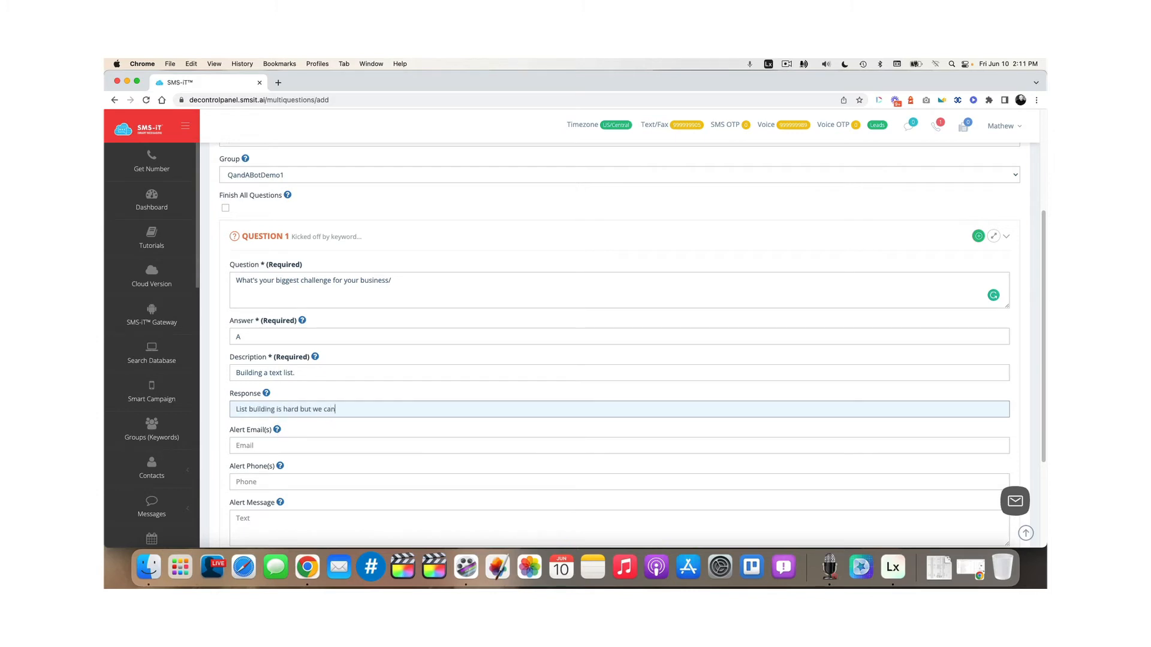
{"action": "type", "text": "help."}
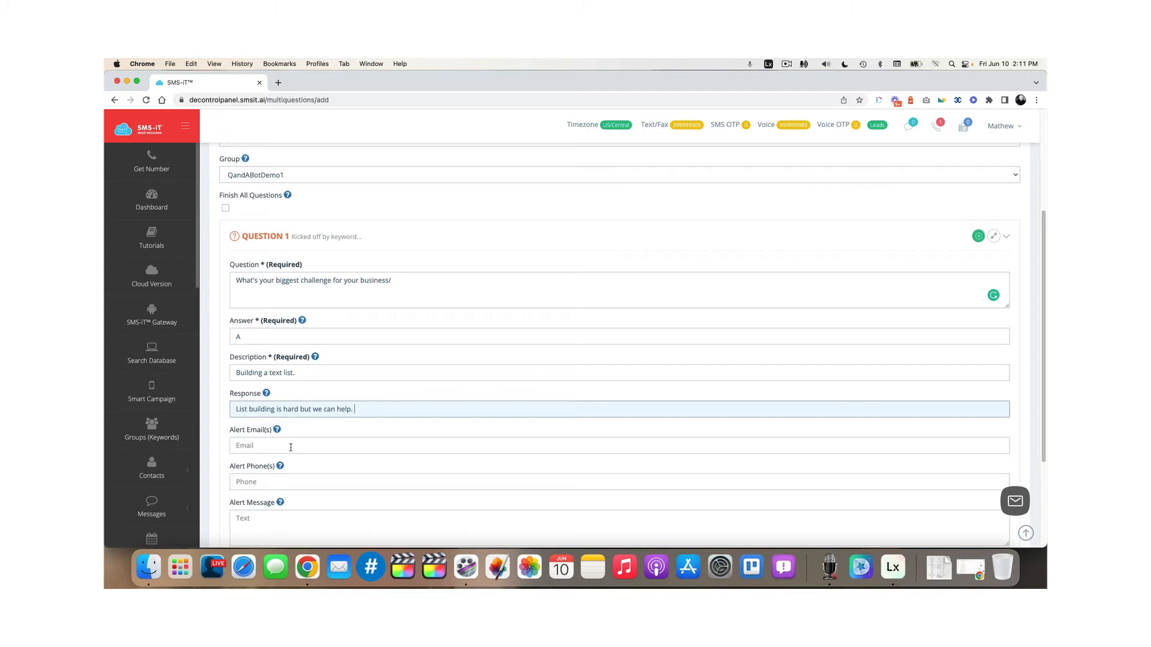
{"action": "scroll", "scroll_direction": "down", "scroll_amount": 3}
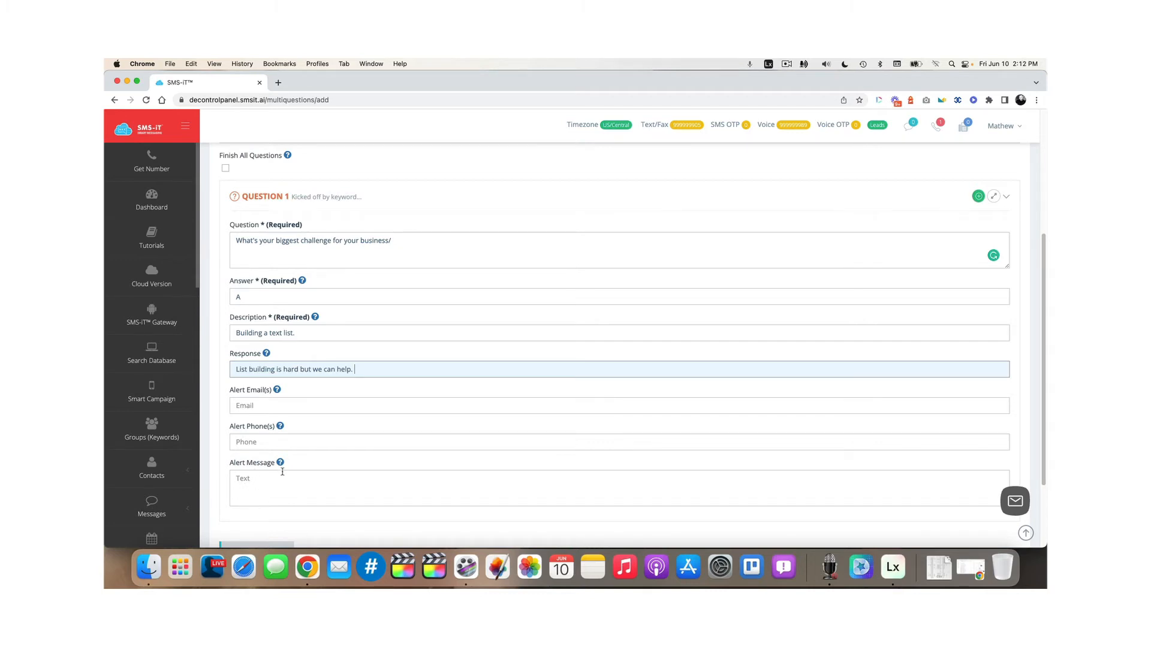
{"action": "mouse_move", "coordinate": [279, 463]}
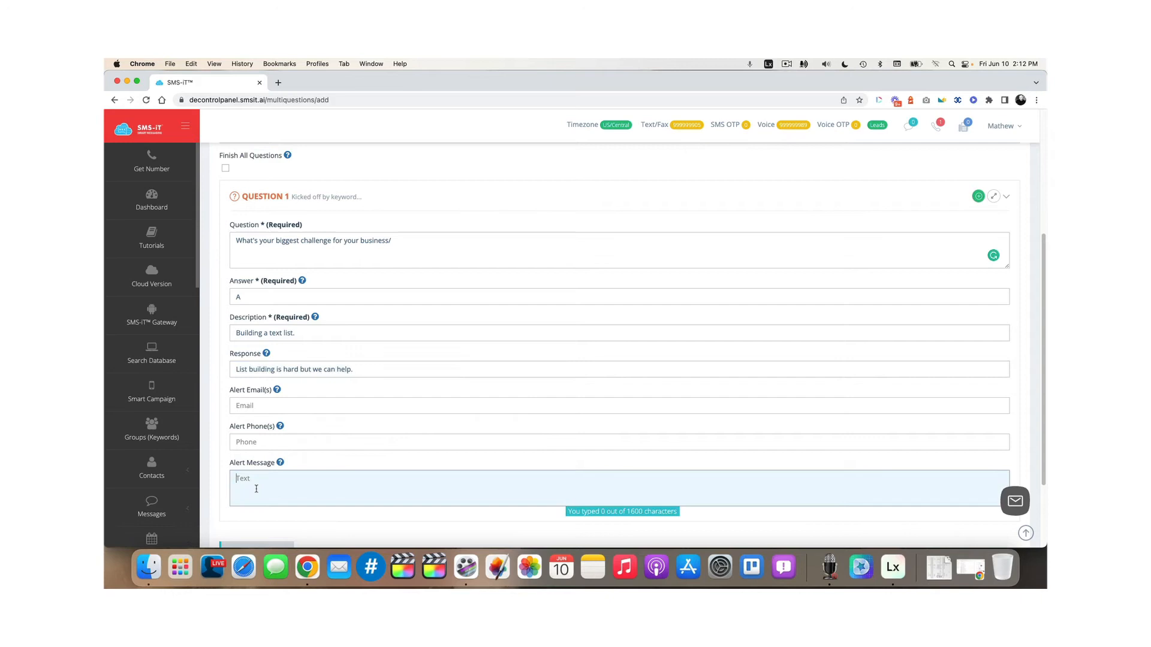
{"action": "type", "text": "List B"}
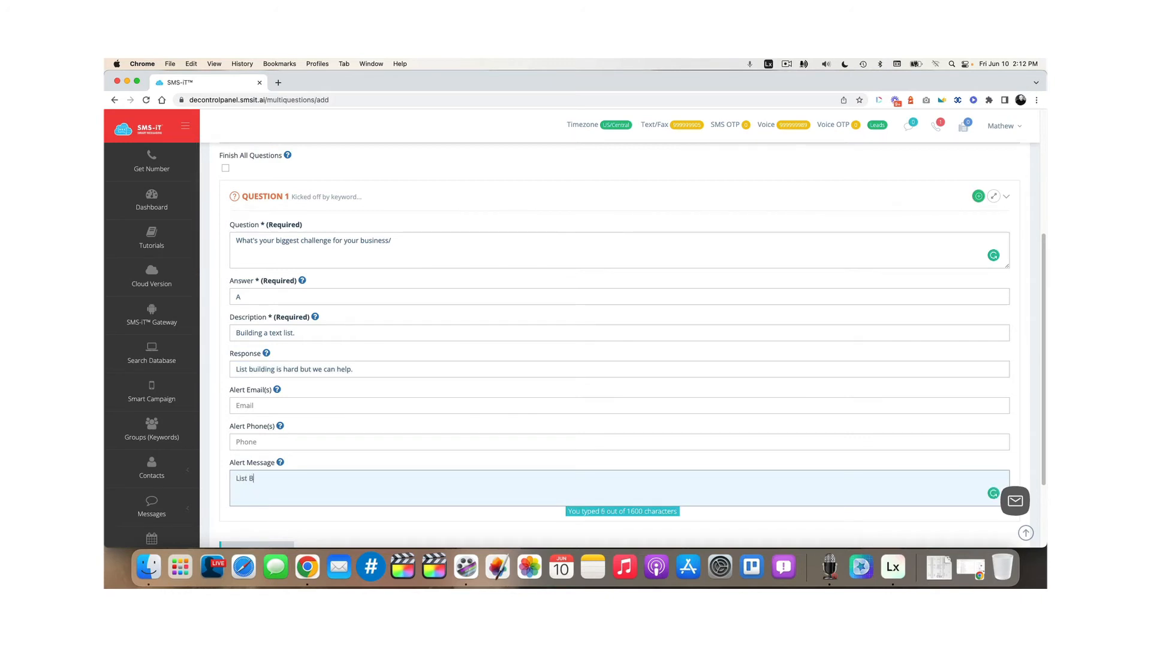
{"action": "type", "text": "uilding Help Pr"}
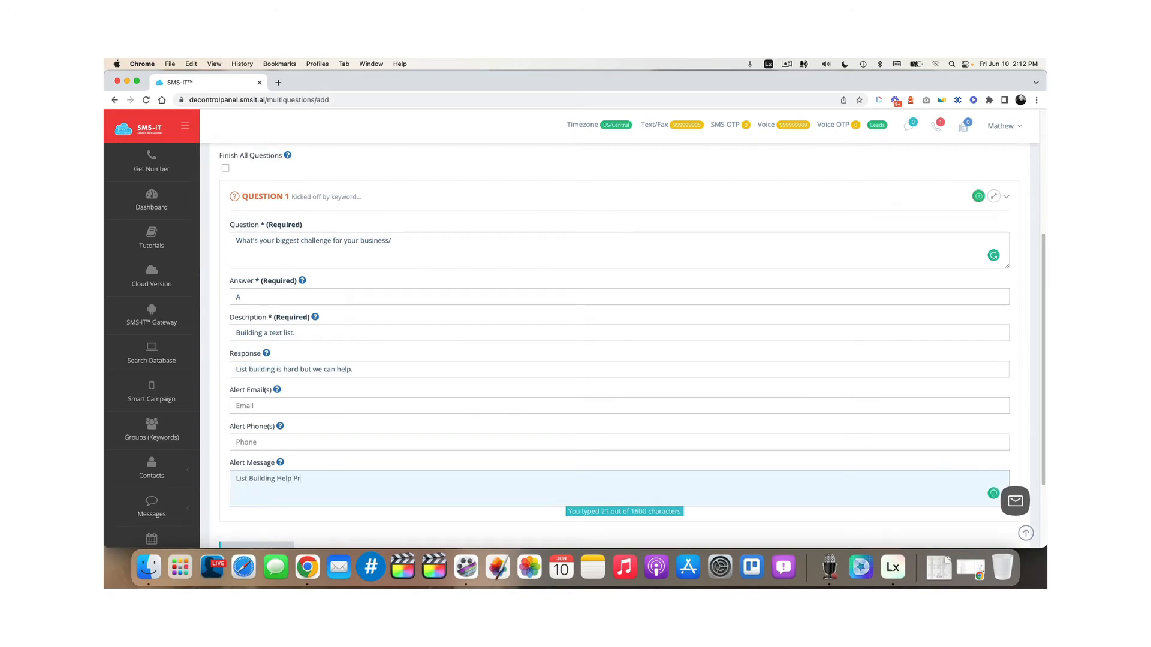
{"action": "type", "text": "ospect"}
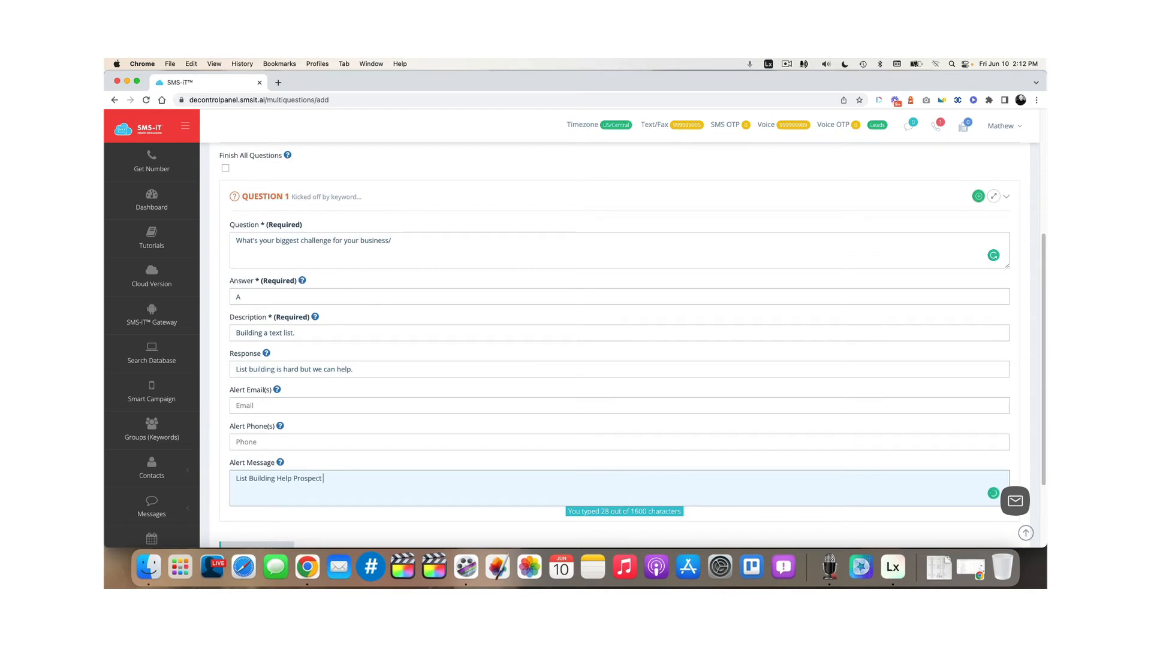
{"action": "type", "text": "%%Number%%"}
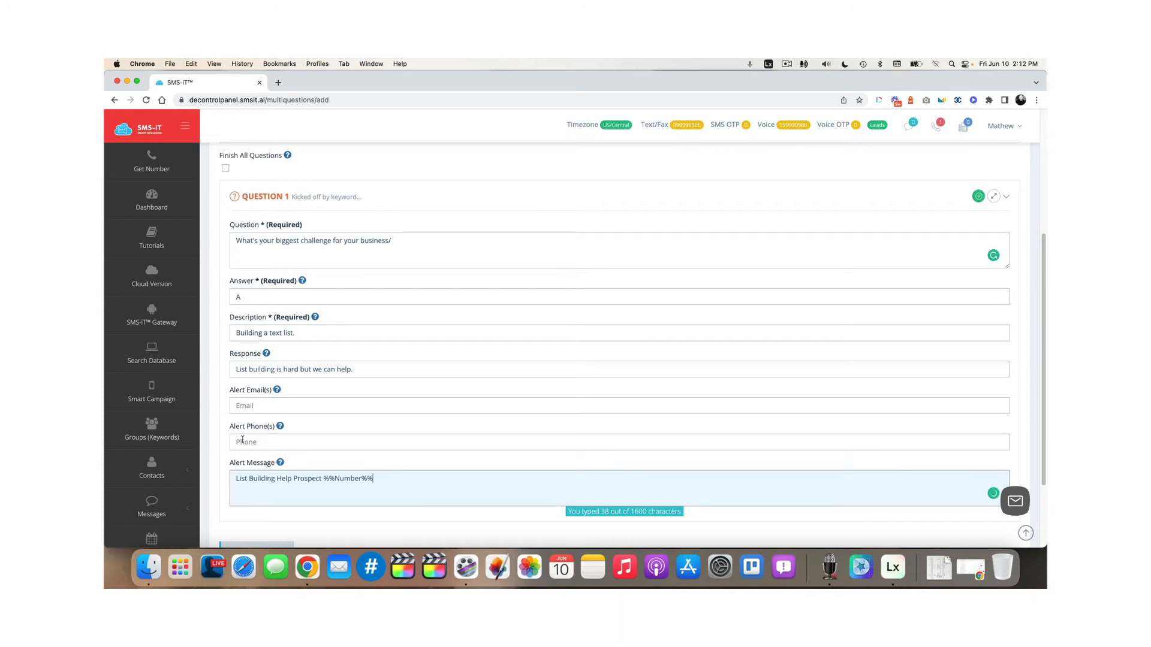
{"action": "mouse_move", "coordinate": [372, 481]}
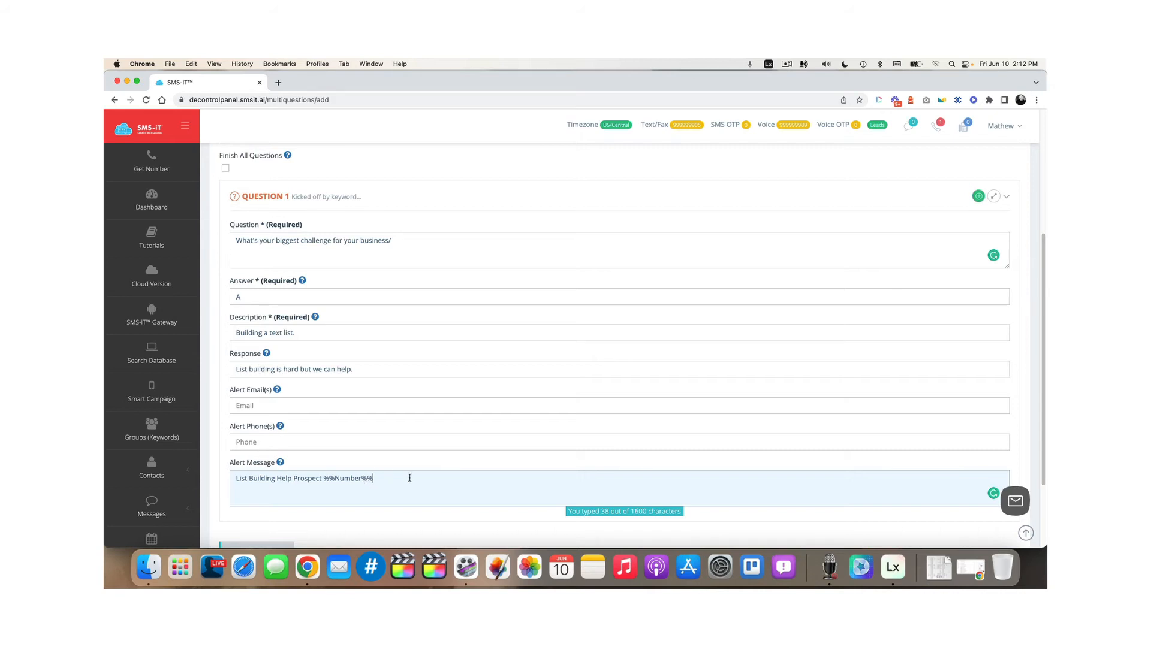
{"action": "triple_click", "coordinate": [303, 478]}
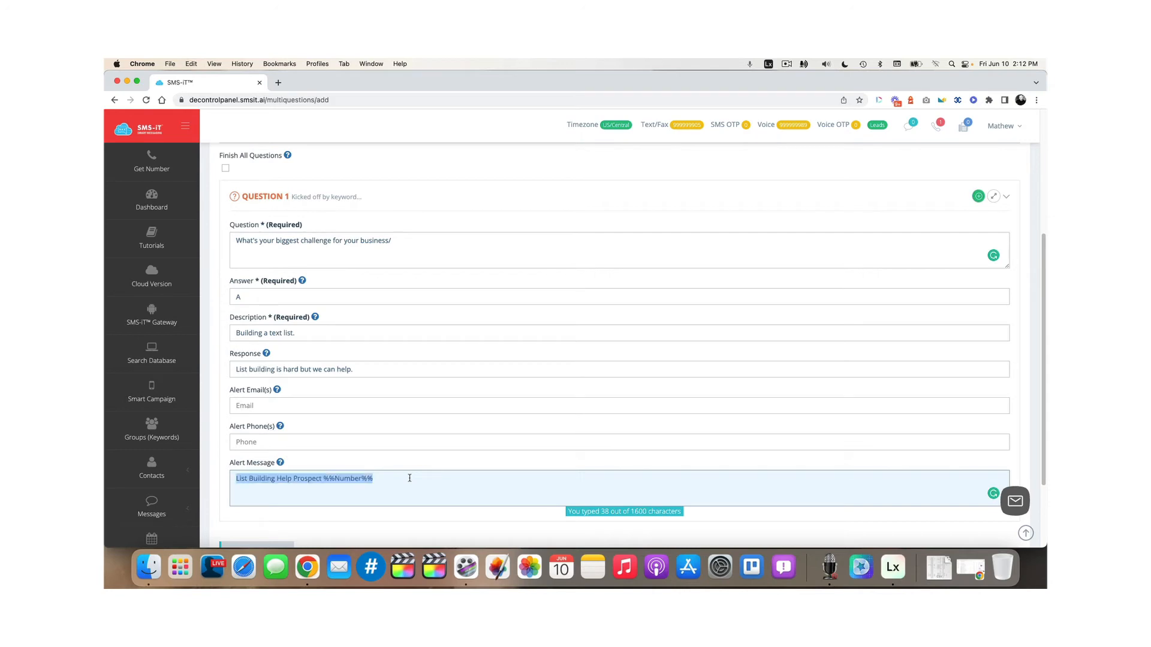
{"action": "key", "text": "Backspace"}
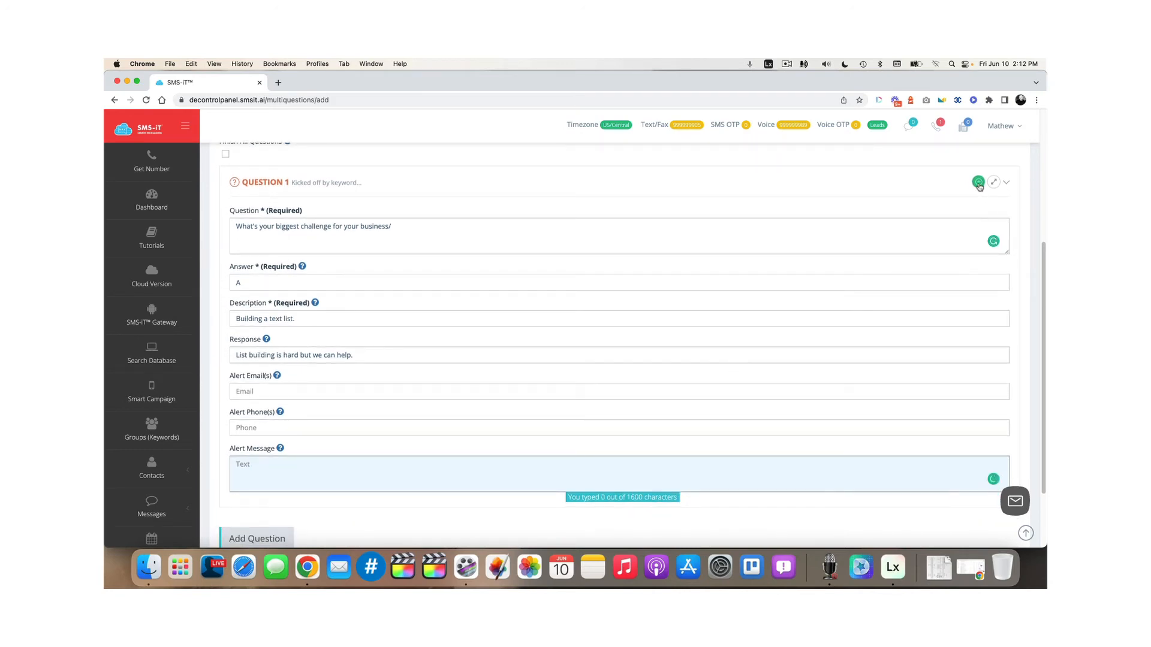
Step: Add answer B described as just getting started with texting and needing help with everything
{"action": "left_click", "coordinate": [257, 538]}
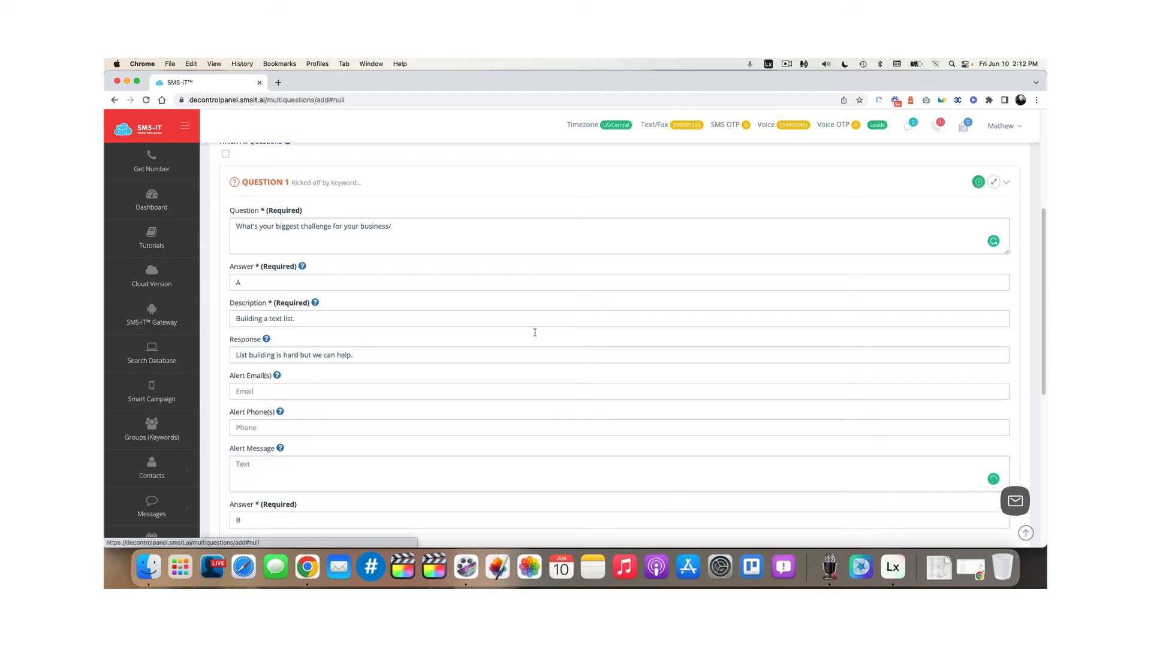
{"action": "scroll", "scroll_direction": "down", "scroll_amount": 3}
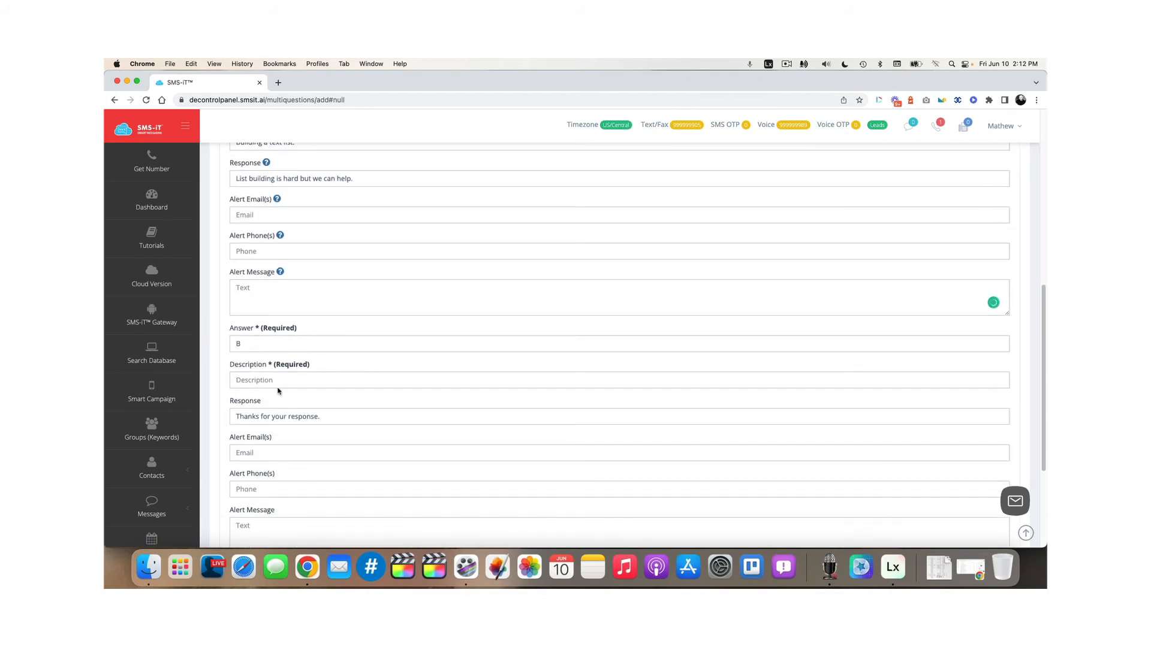
{"action": "left_click", "coordinate": [619, 380]}
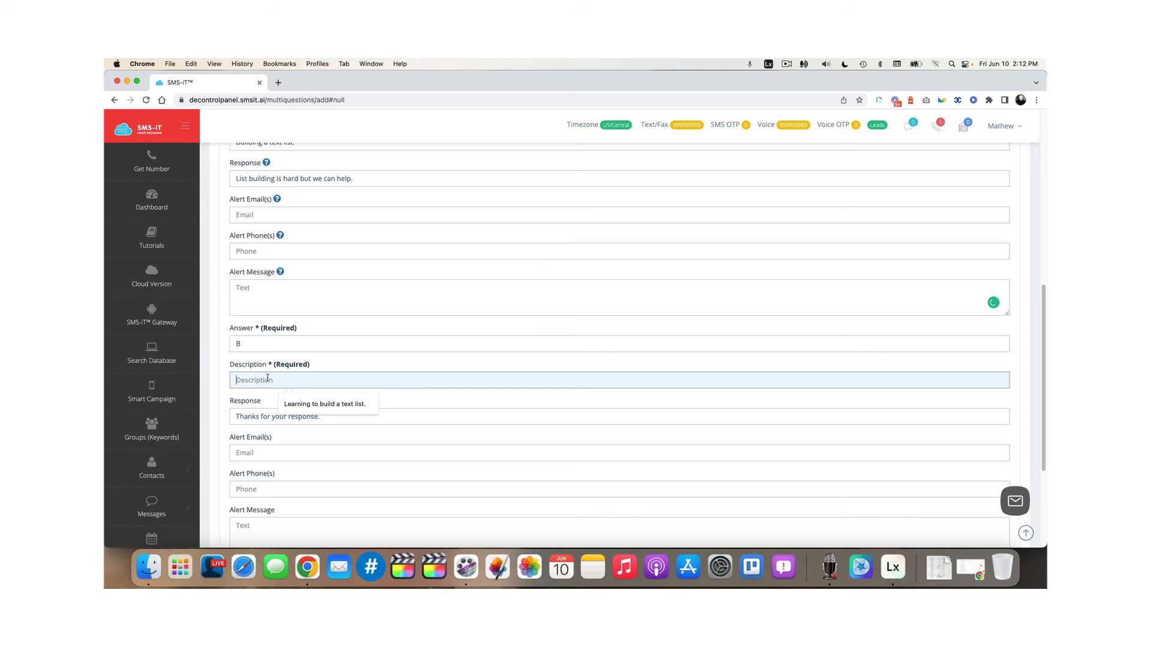
{"action": "type", "text": "I'm just getting started wit"}
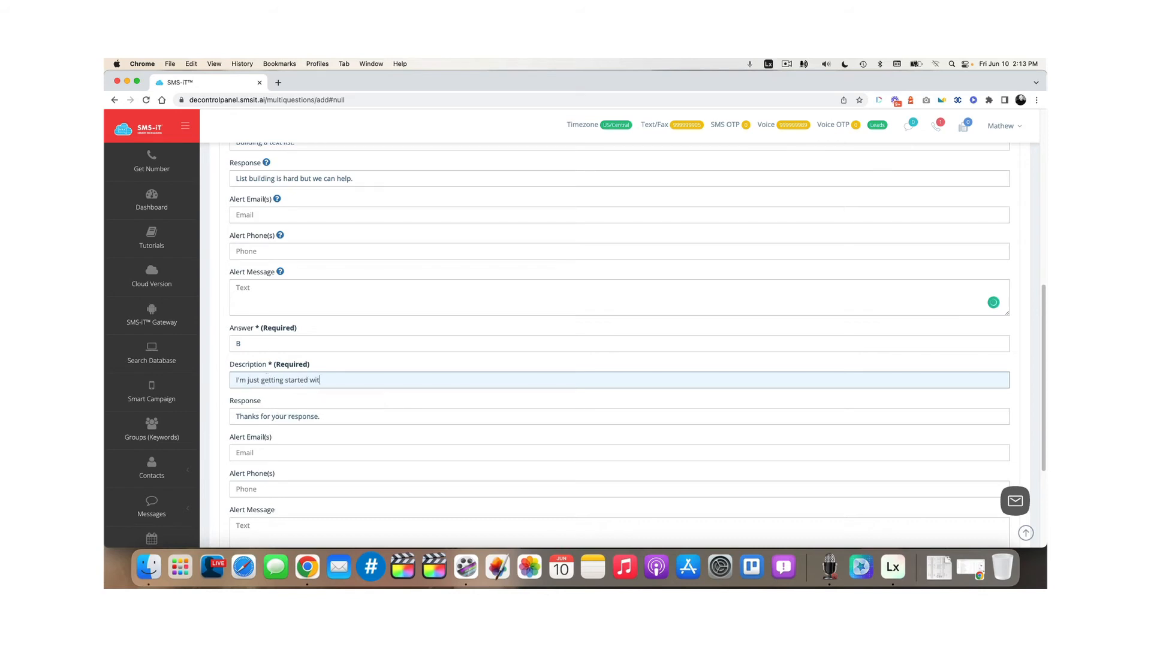
{"action": "type", "text": "h Texting so I"}
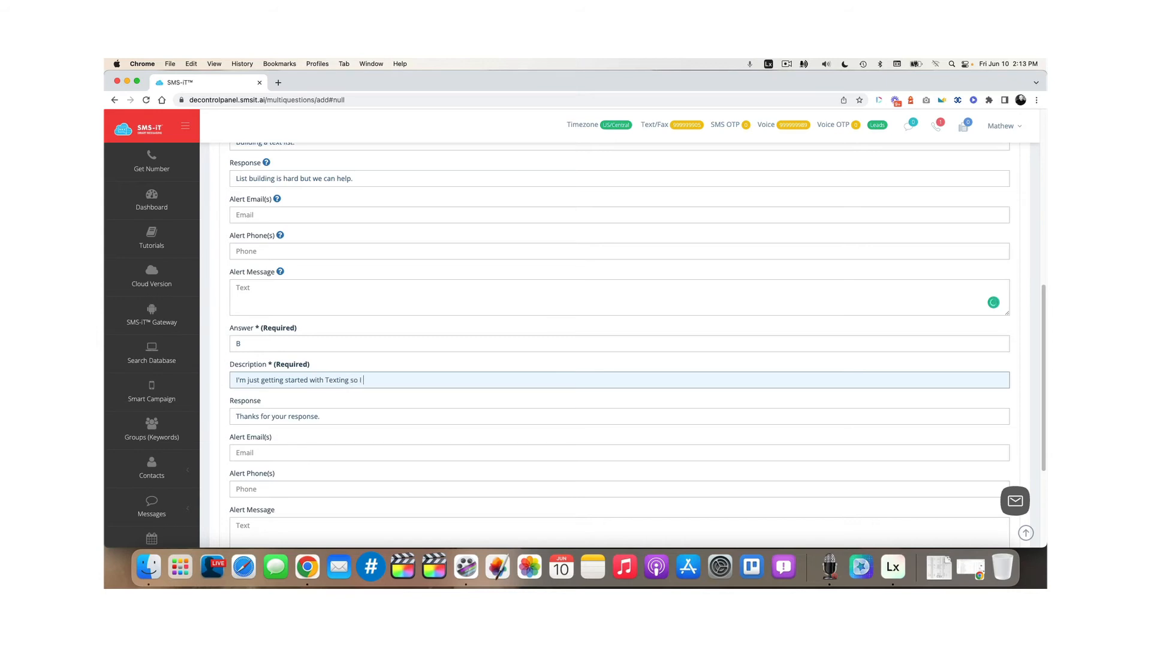
{"action": "type", "text": "need help w"}
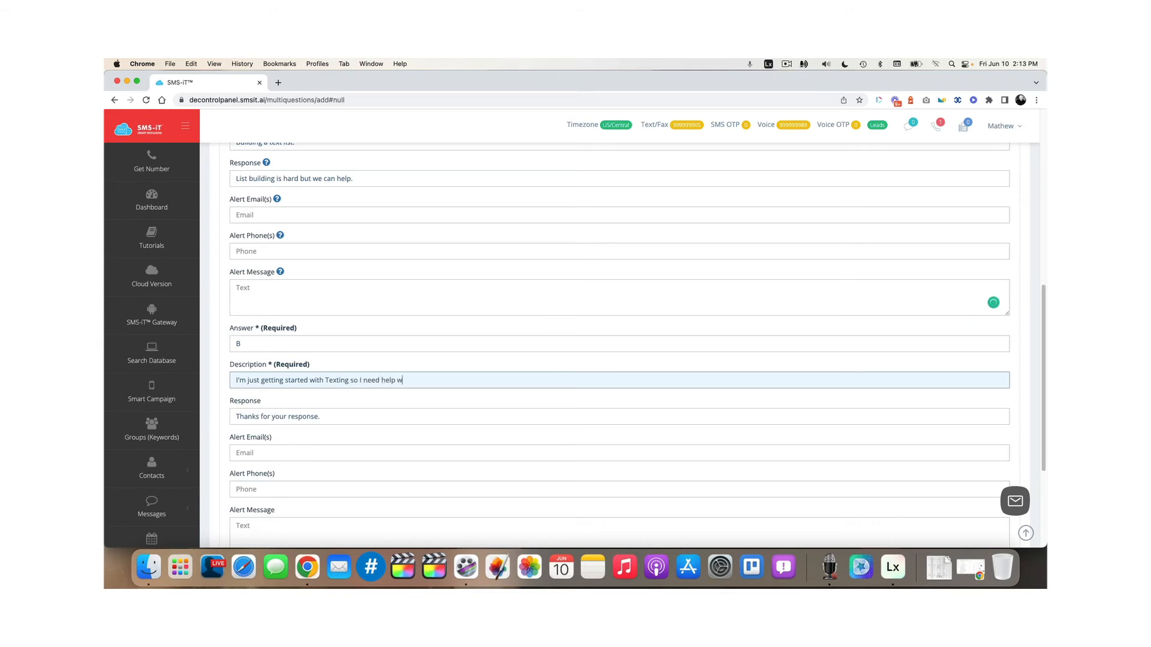
{"action": "type", "text": "ith everything"}
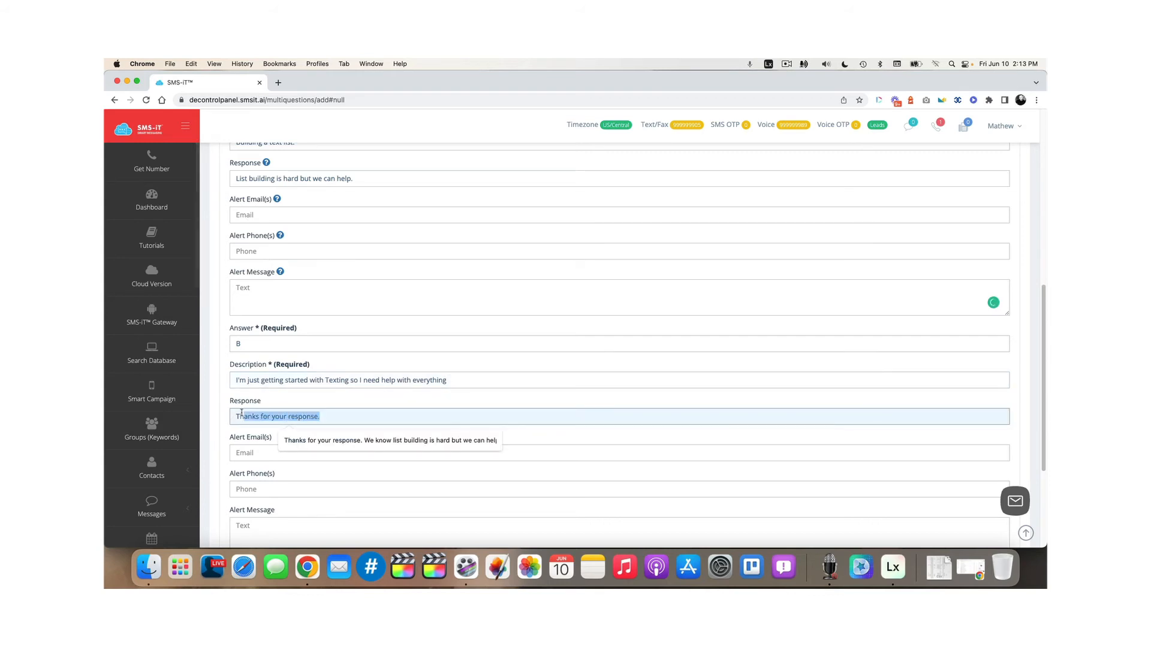
{"action": "type", "text": "We get it."}
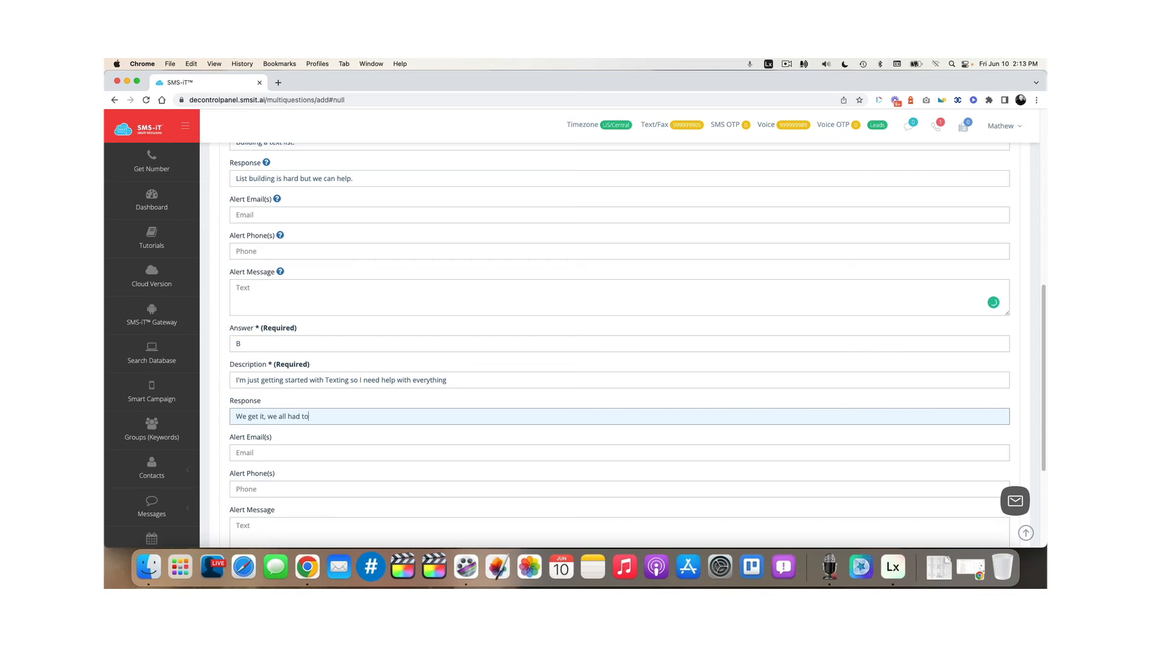
{"action": "type", "text": "start somewhere."}
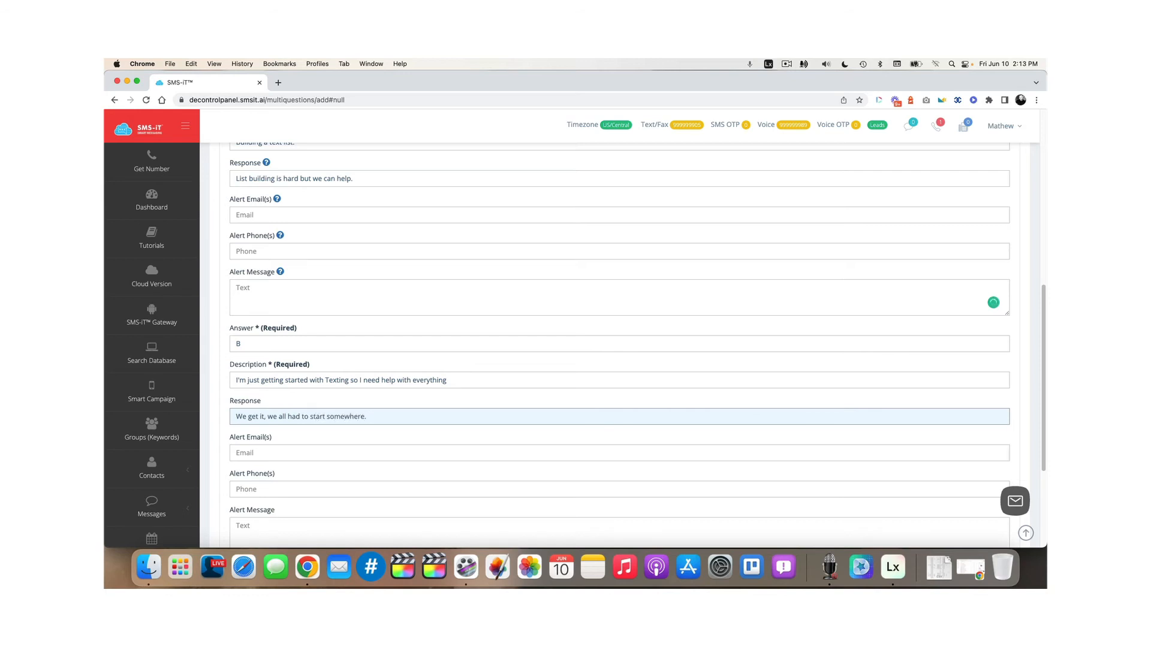
{"action": "type", "text": "Someone will call you to set up a"}
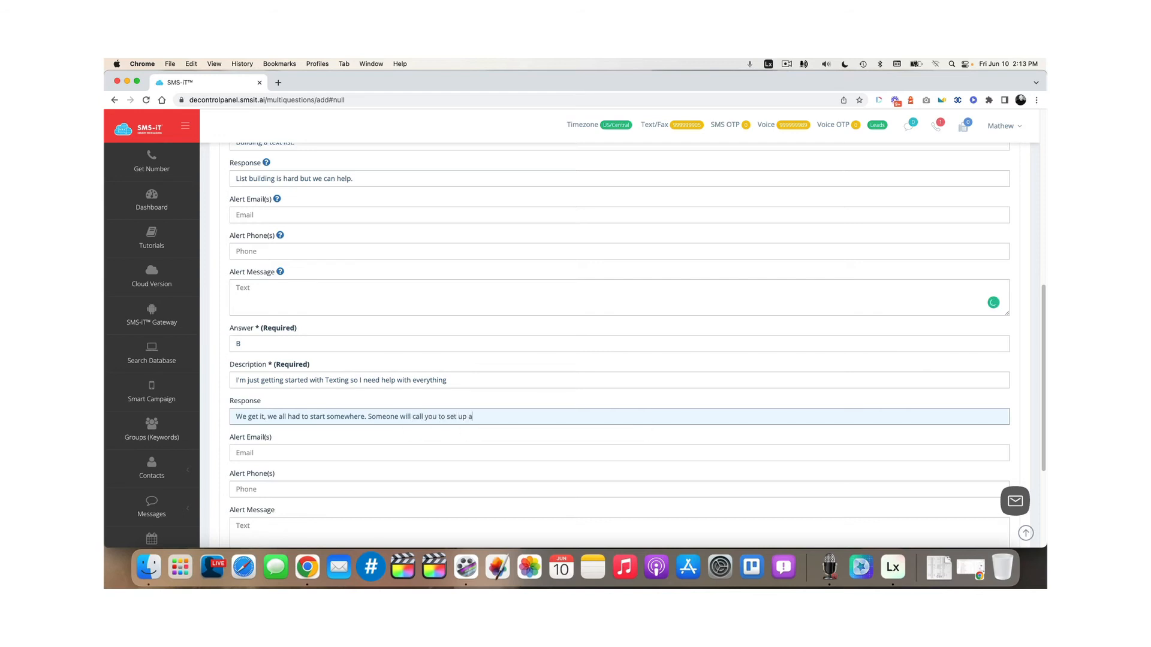
{"action": "type", "text": "free"}
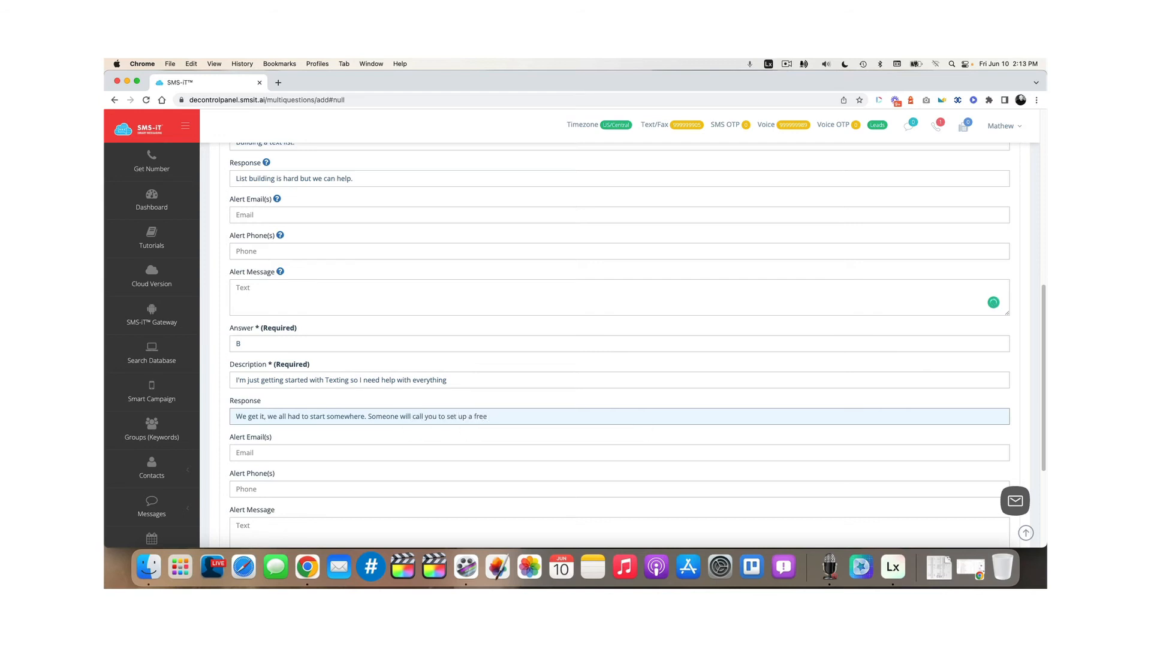
{"action": "type", "text": "consultation"}
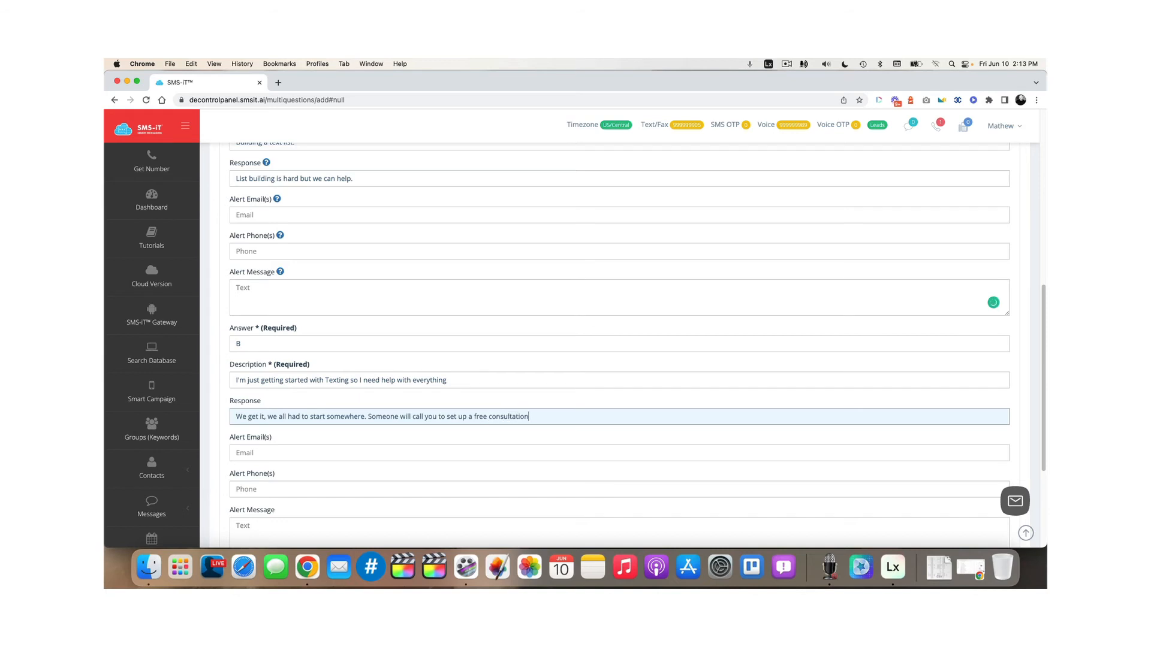
{"action": "type", "text": "meeting."}
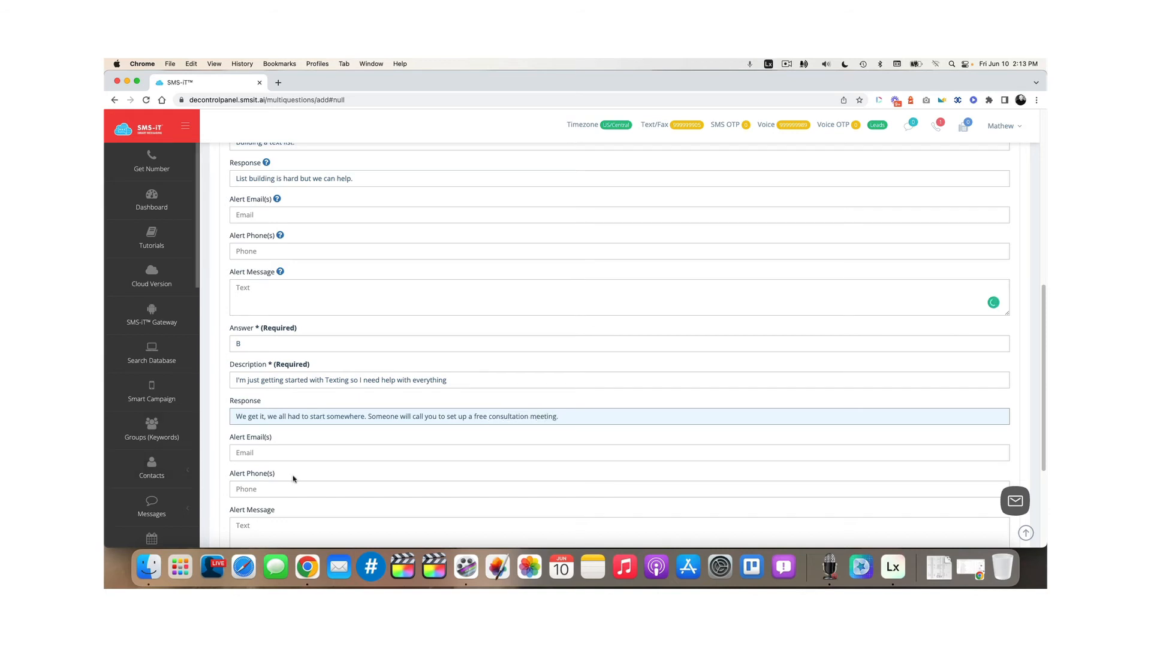
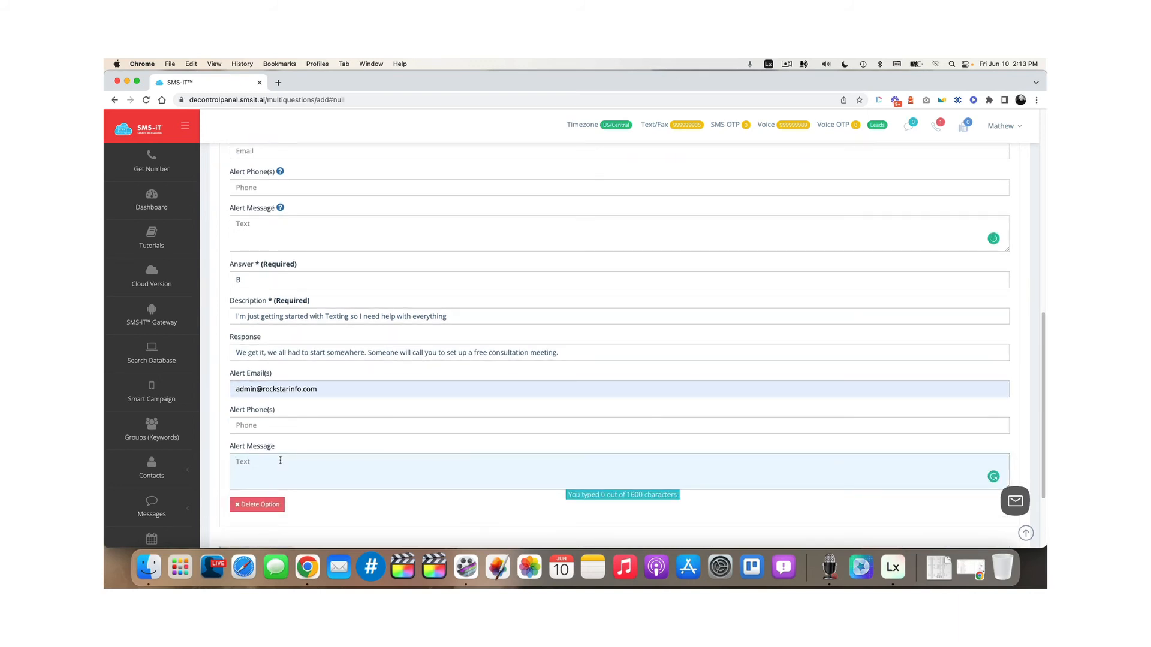
Step: Set answer B's alert message to 'Texting beginner needs help'
{"action": "type", "text": "T"}
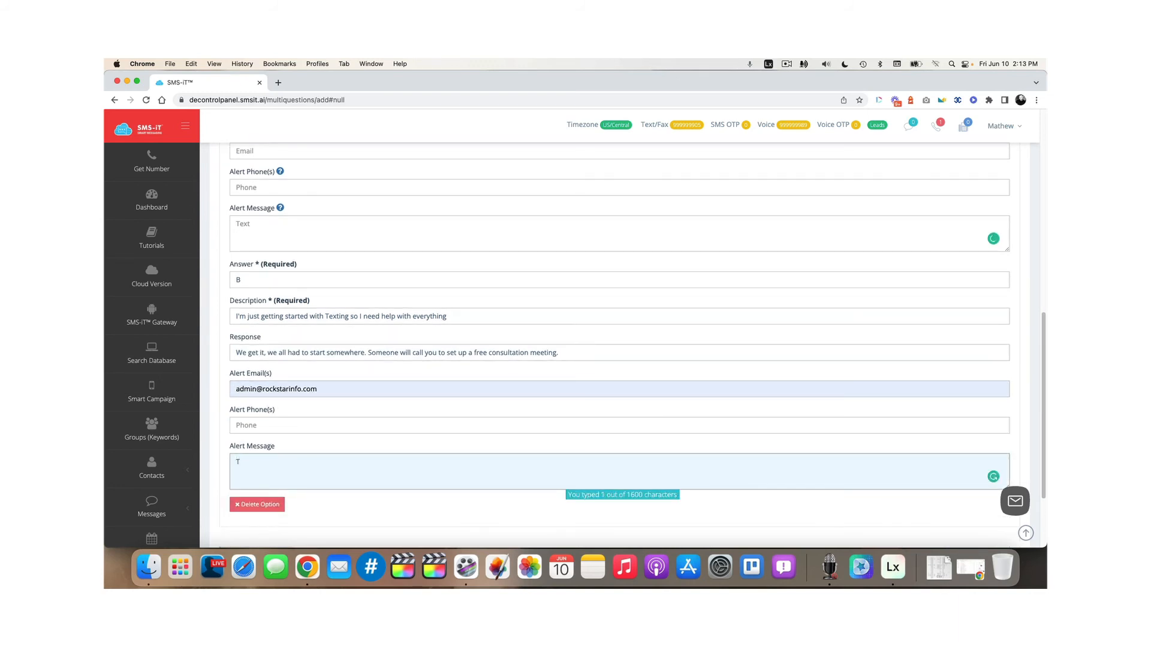
{"action": "type", "text": "exting beginner needs help"}
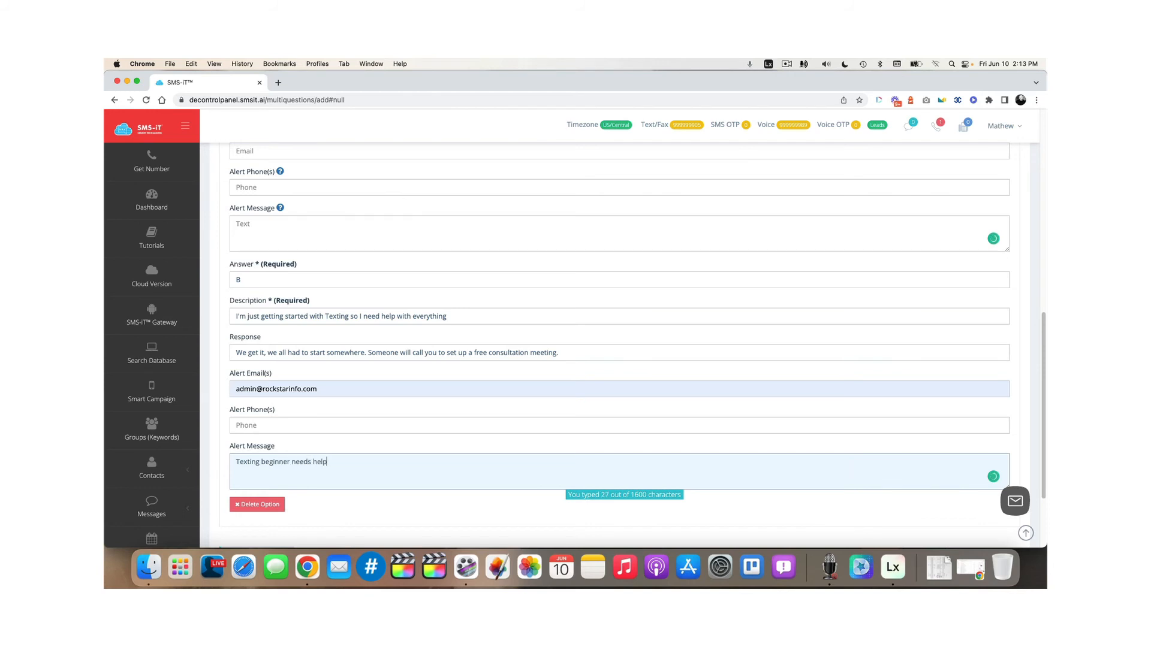
{"action": "mouse_move", "coordinate": [573, 352]}
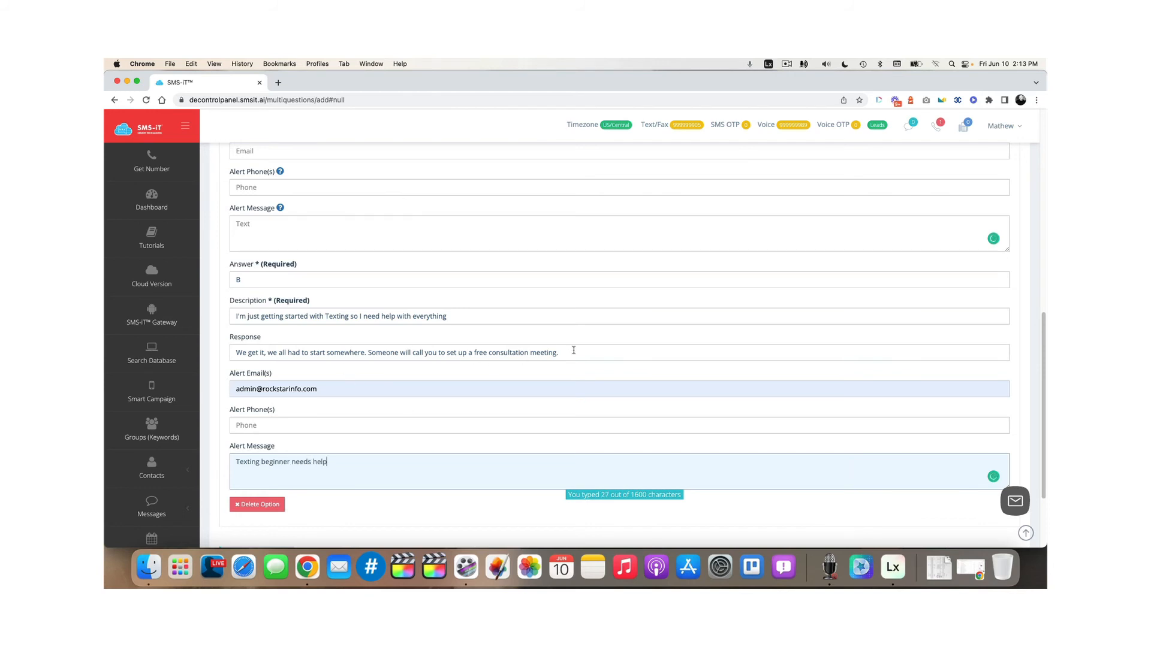
Step: Replace 'Someone will call' in answer B's response with 'Book a meeting with me at'
{"action": "double_click", "coordinate": [380, 352]}
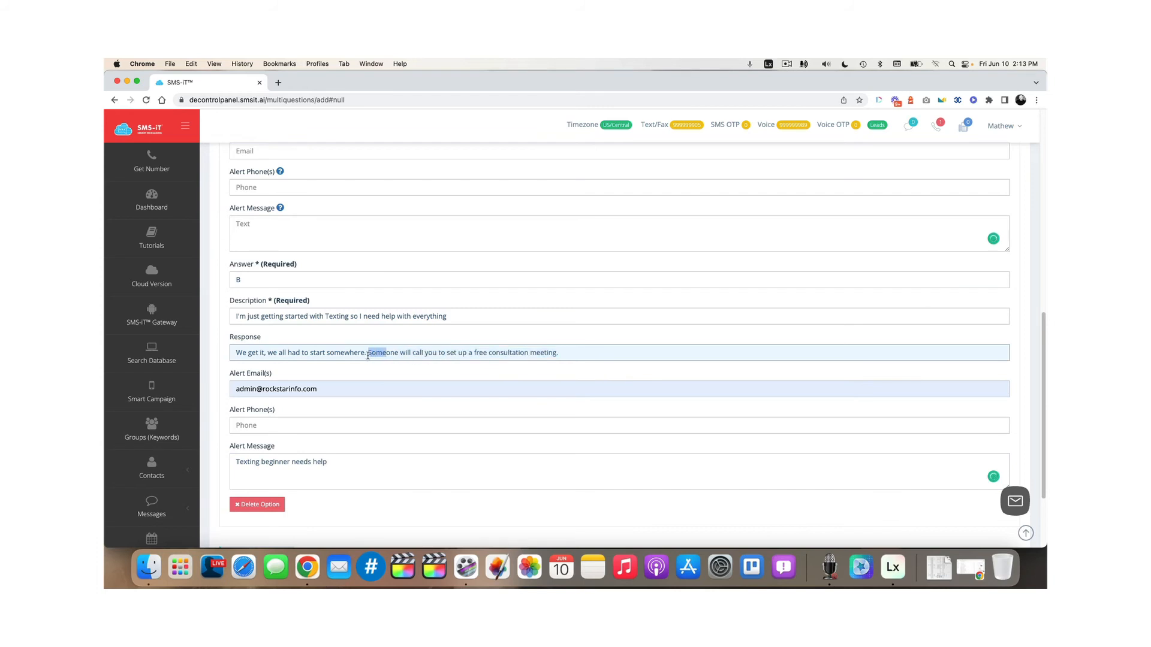
{"action": "type", "text": "Book"}
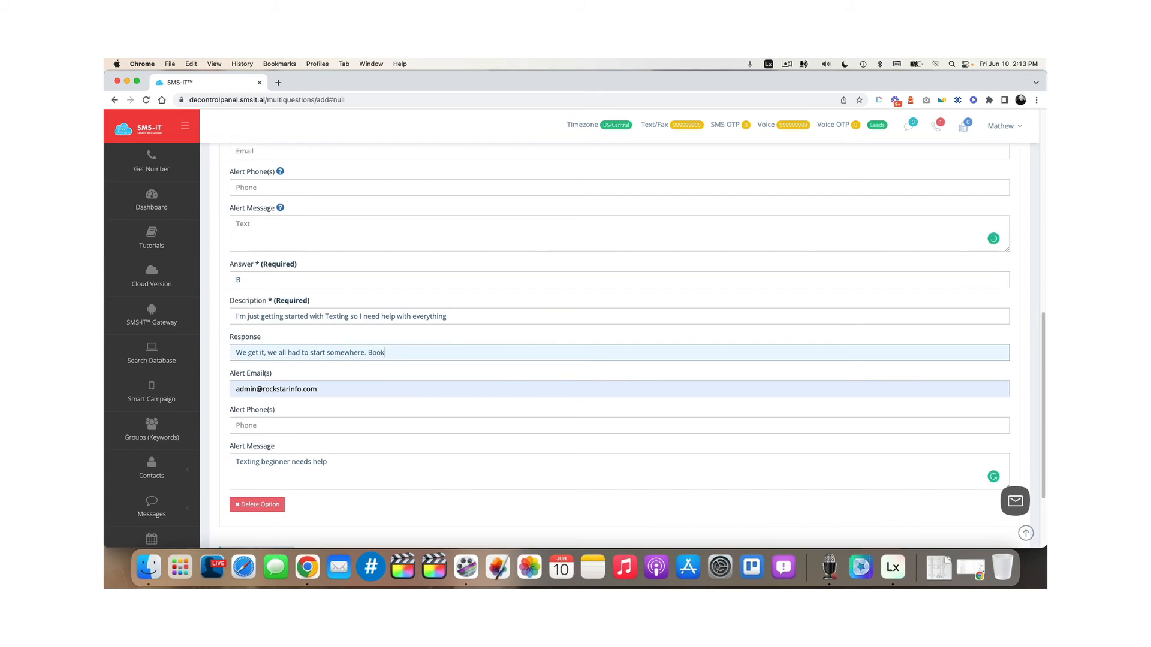
{"action": "type", "text": "a meeting with me at"}
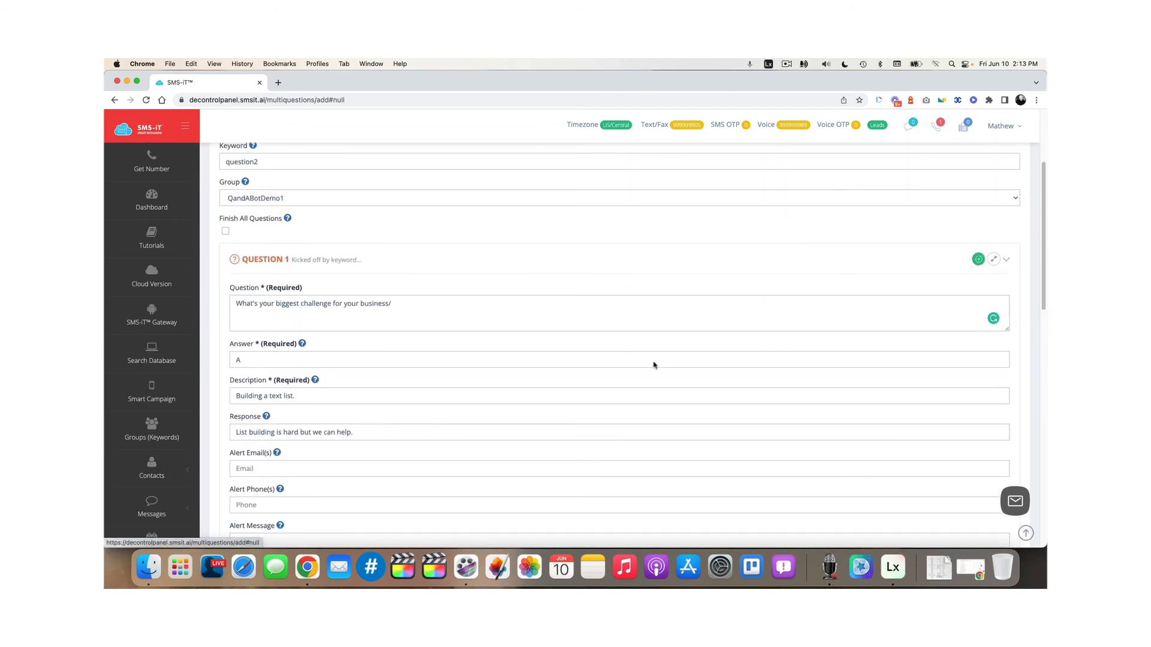
Step: Describe answer C: 'I'm a texting rockstar but I need help creating good outbound campaigns.'
{"action": "scroll", "scroll_direction": "down", "scroll_amount": 3}
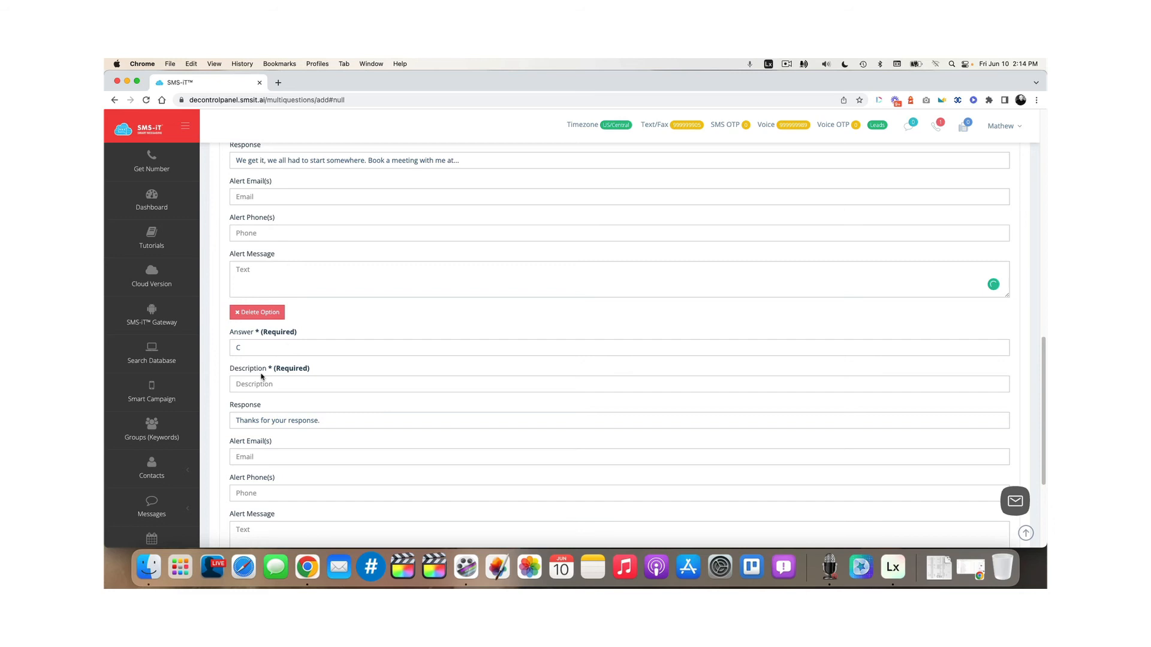
{"action": "type", "text": "I'm"}
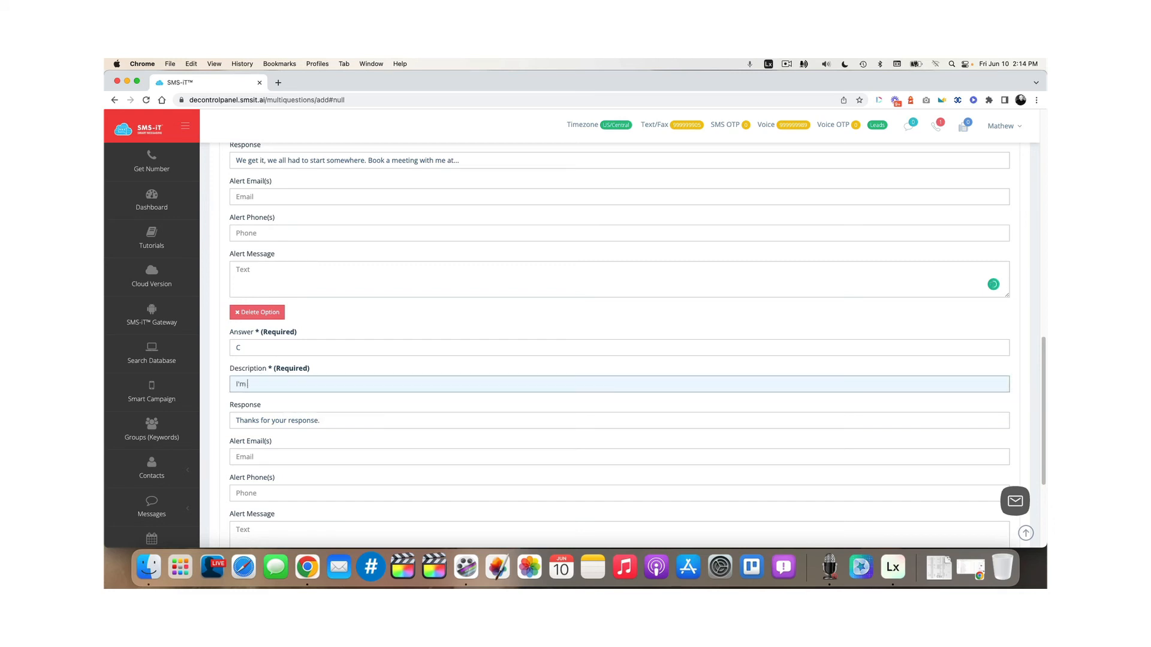
{"action": "type", "text": "a texting"}
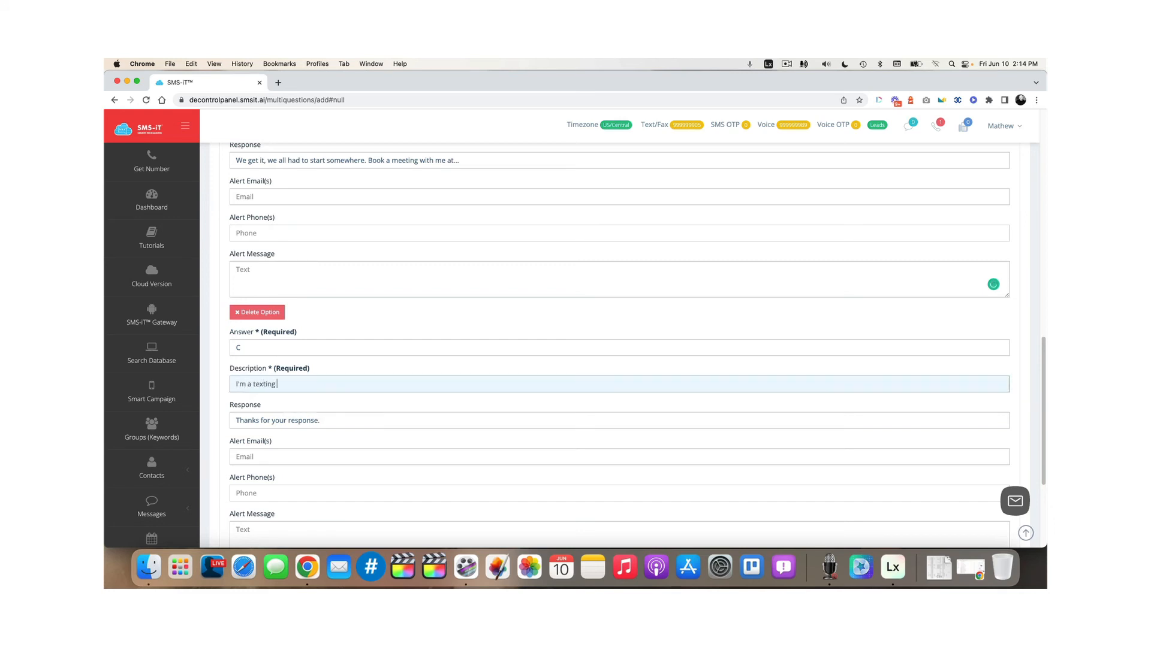
{"action": "type", "text": "rockstar but I n"}
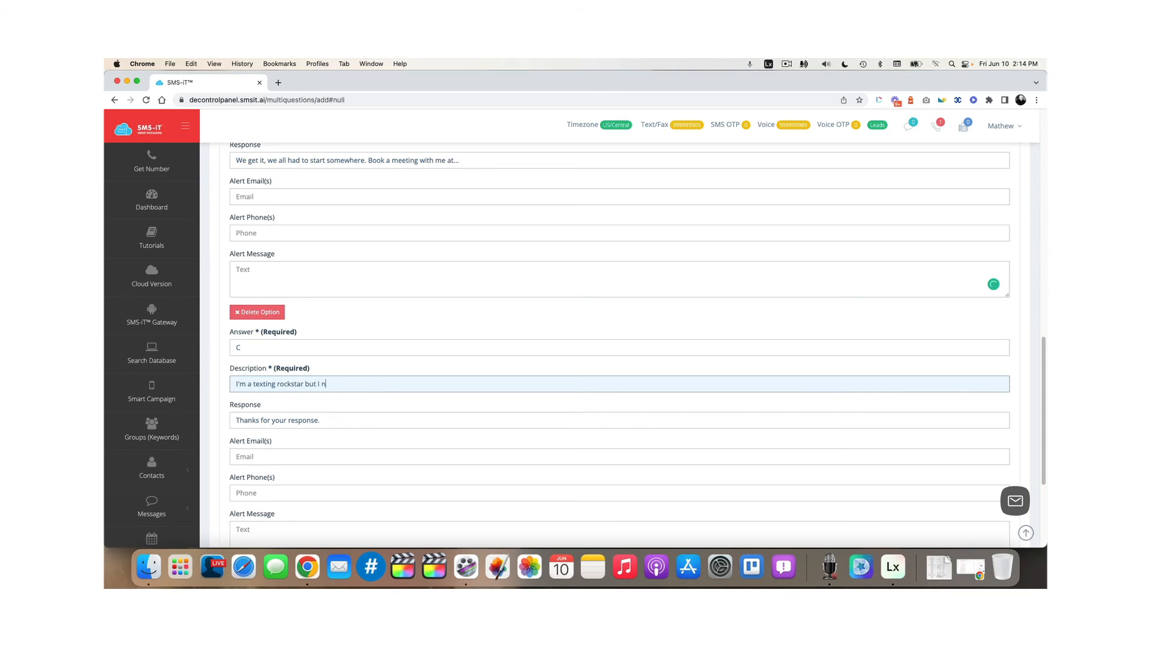
{"action": "type", "text": "eed help creati"}
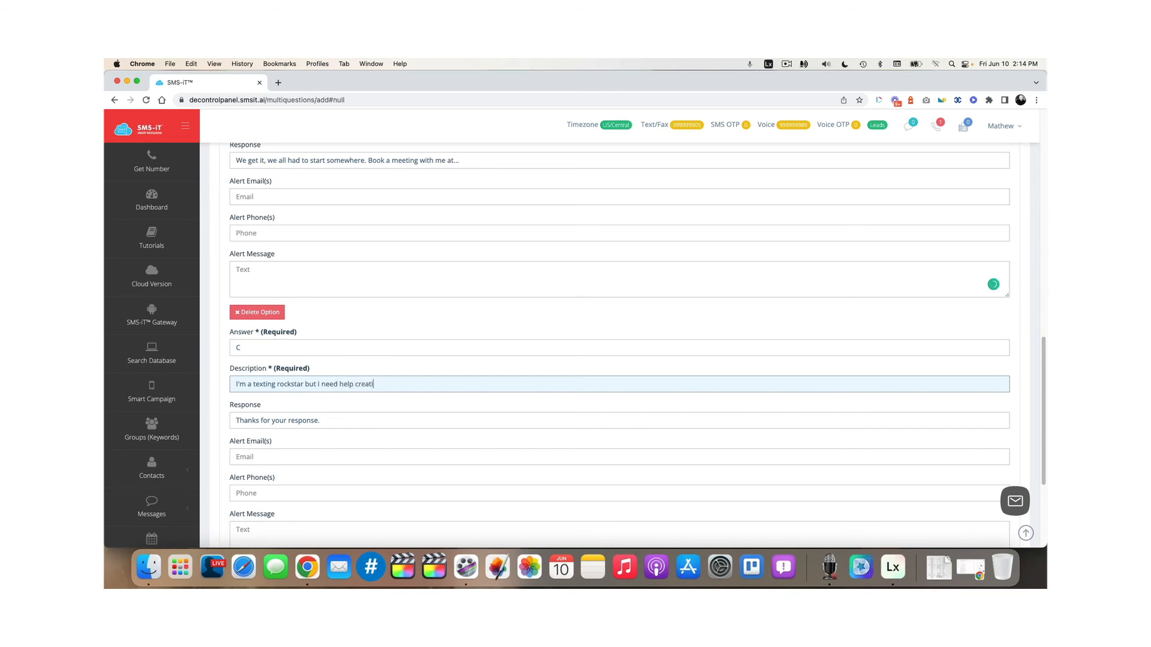
{"action": "type", "text": "ing good outbound"}
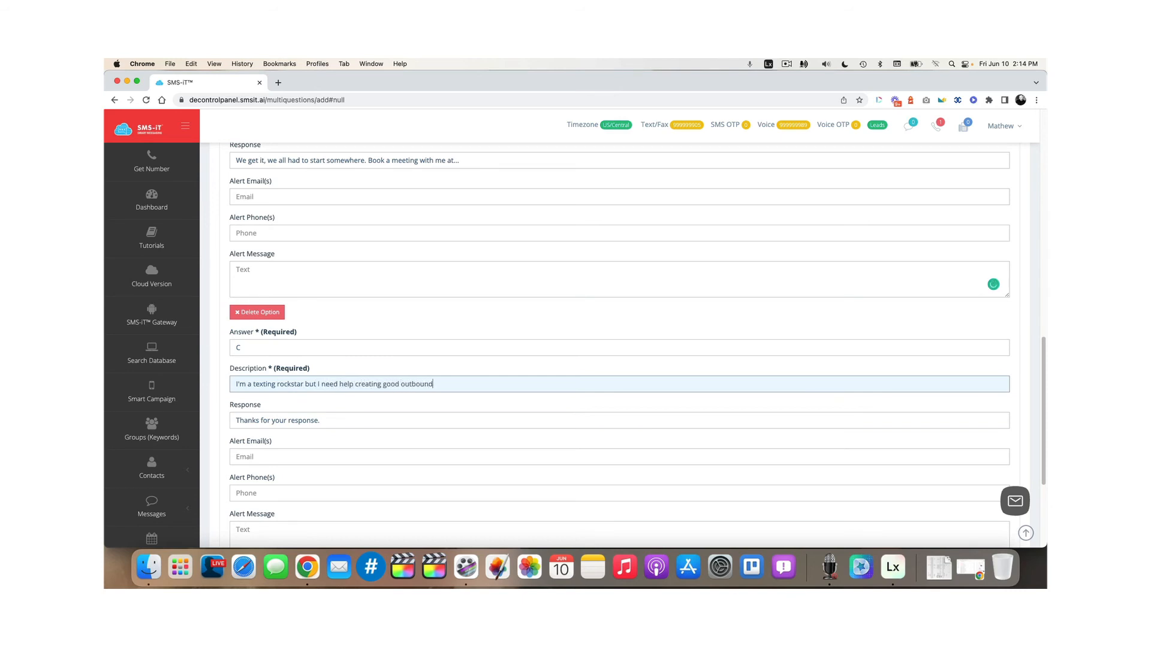
{"action": "type", "text": "campaigns."}
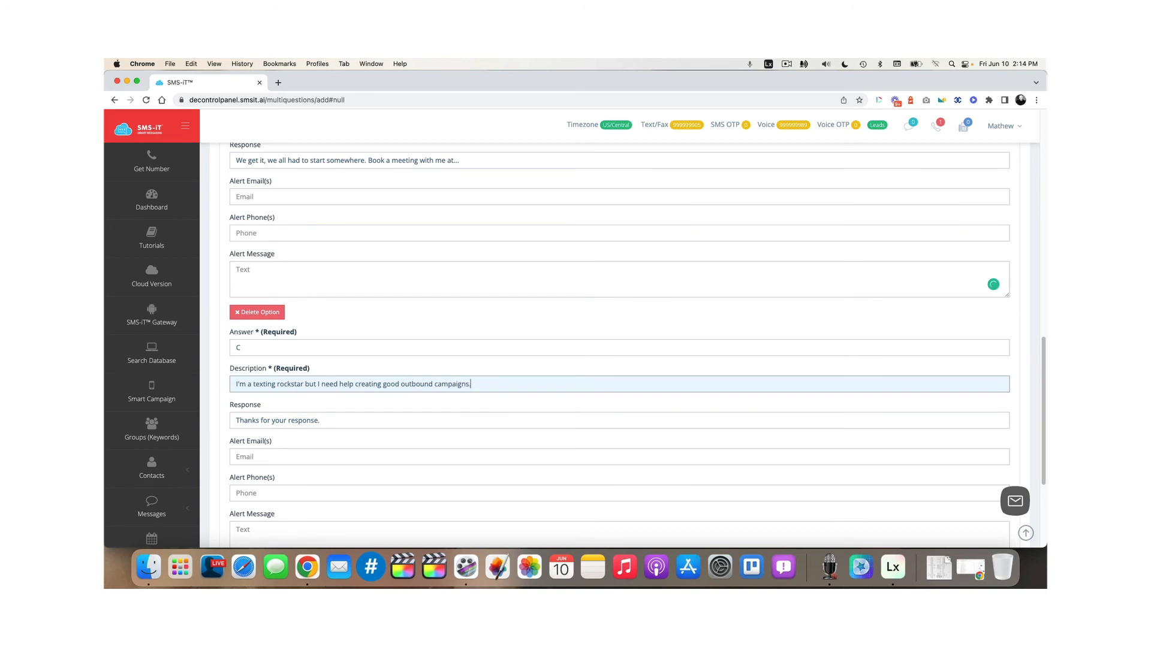
Step: Start answer C's response with 'We can help create a great campaign.'
{"action": "type", "text": "W"}
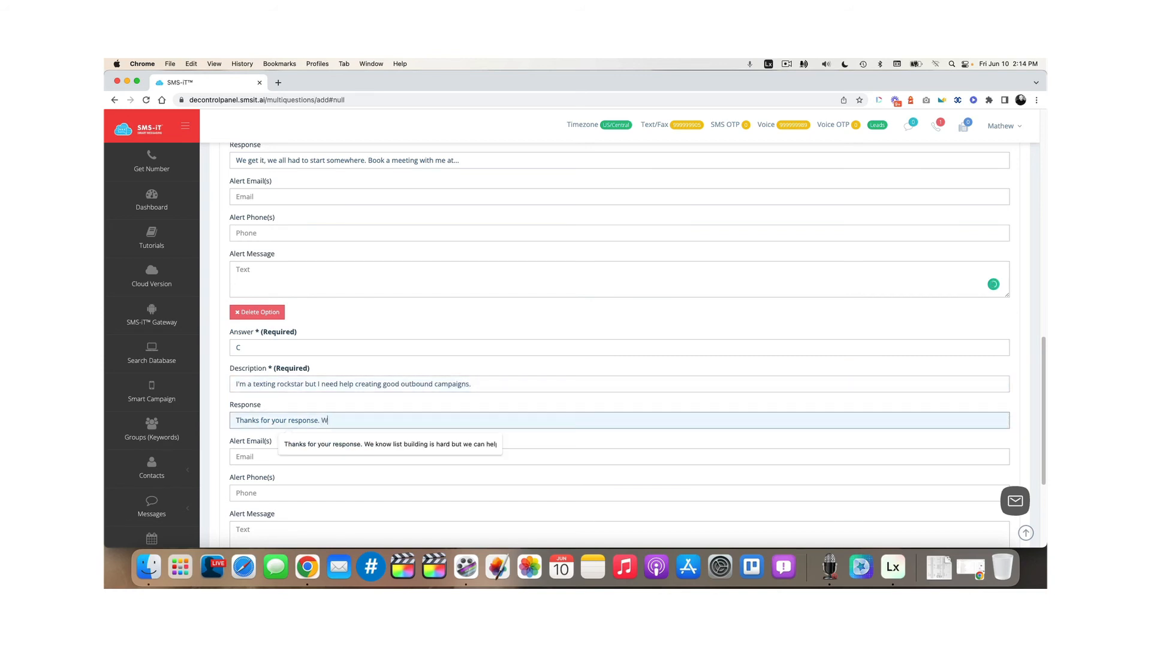
{"action": "type", "text": "e can hl"}
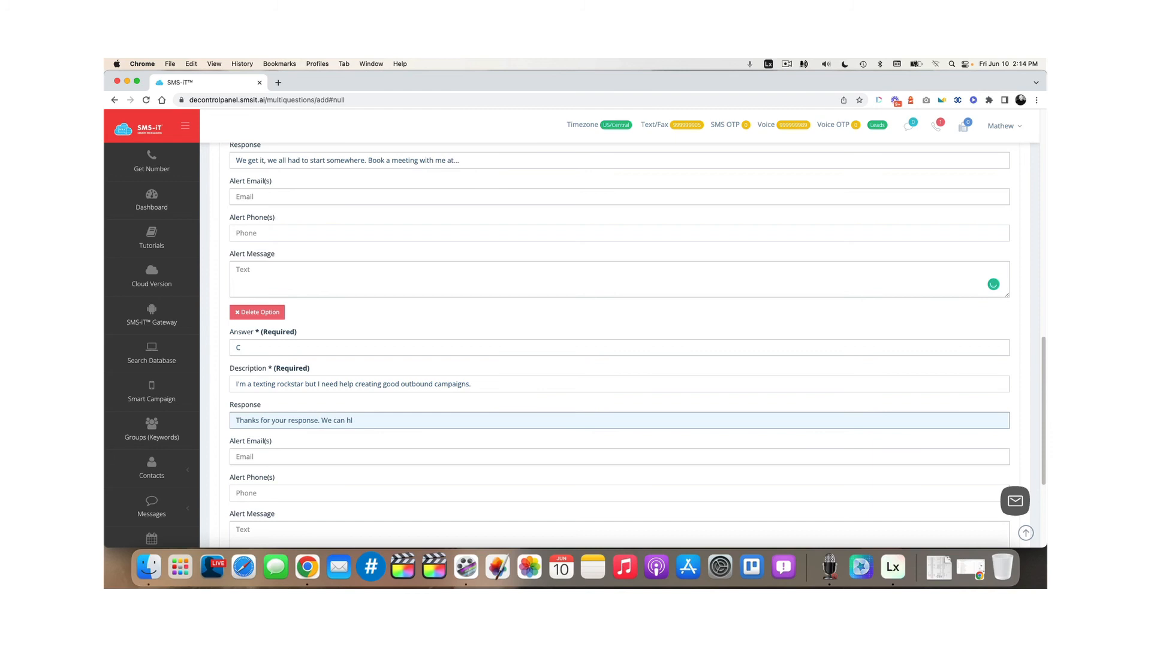
{"action": "type", "text": "elp create a"}
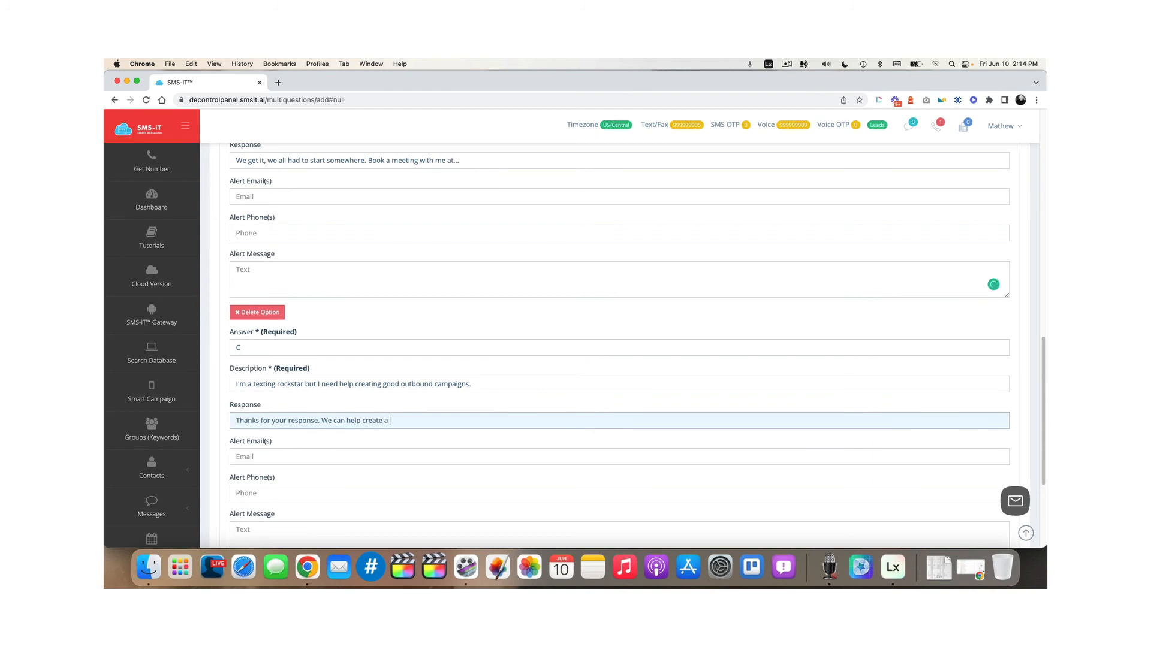
{"action": "type", "text": "great camp"}
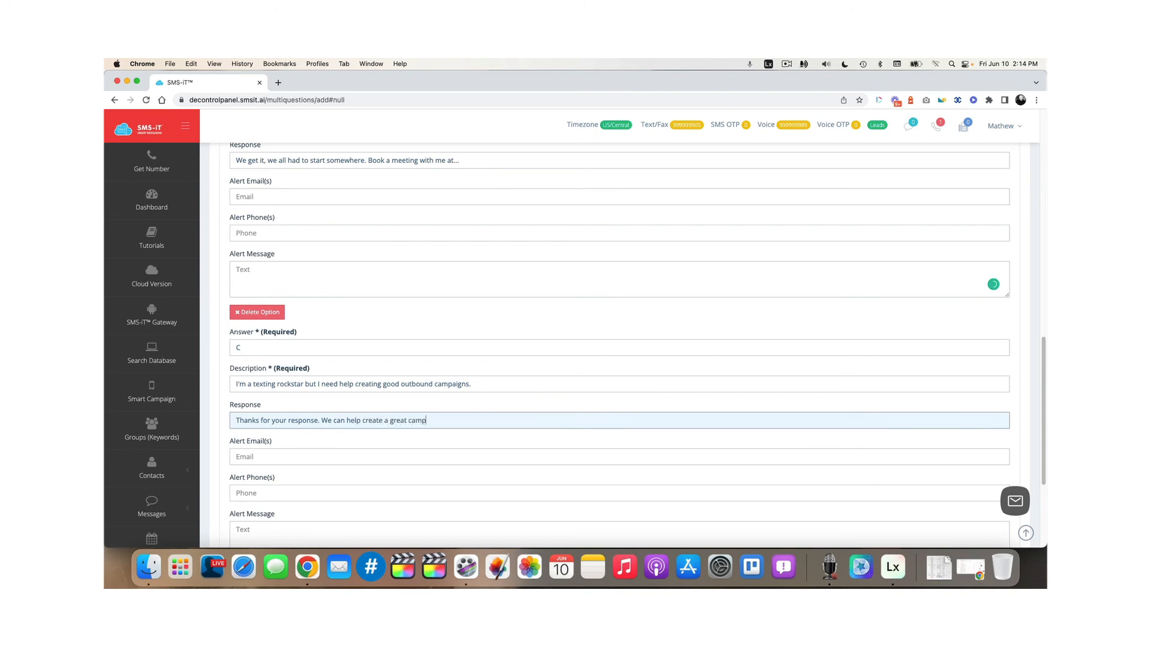
{"action": "key", "text": "Backspace"}
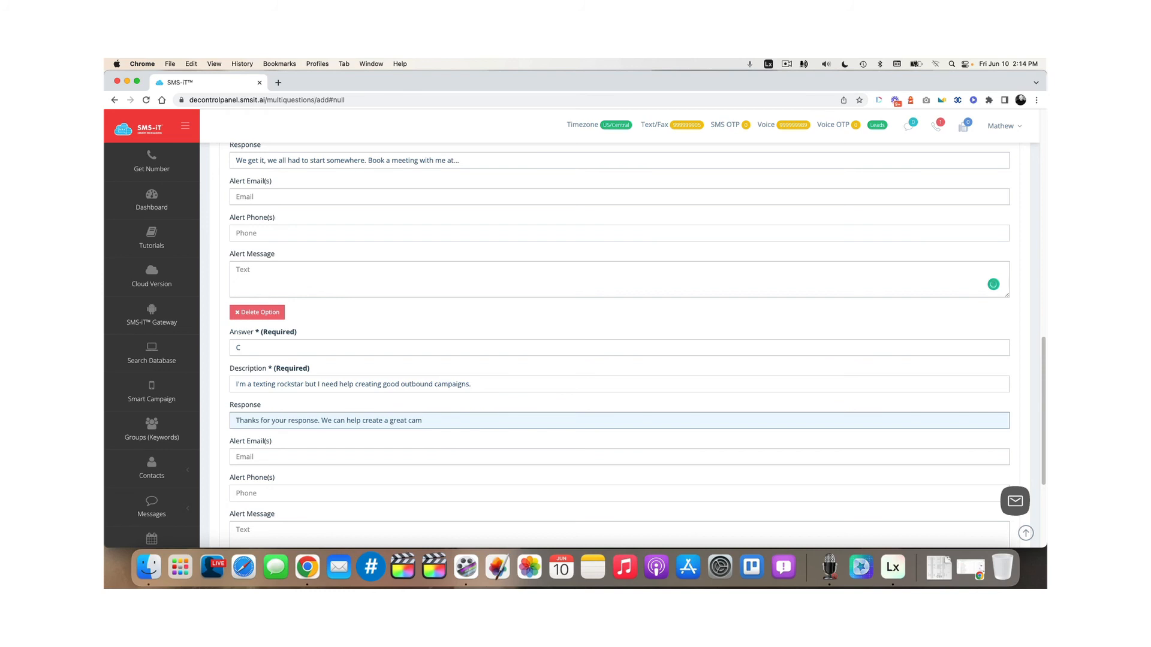
{"action": "type", "text": "paign."}
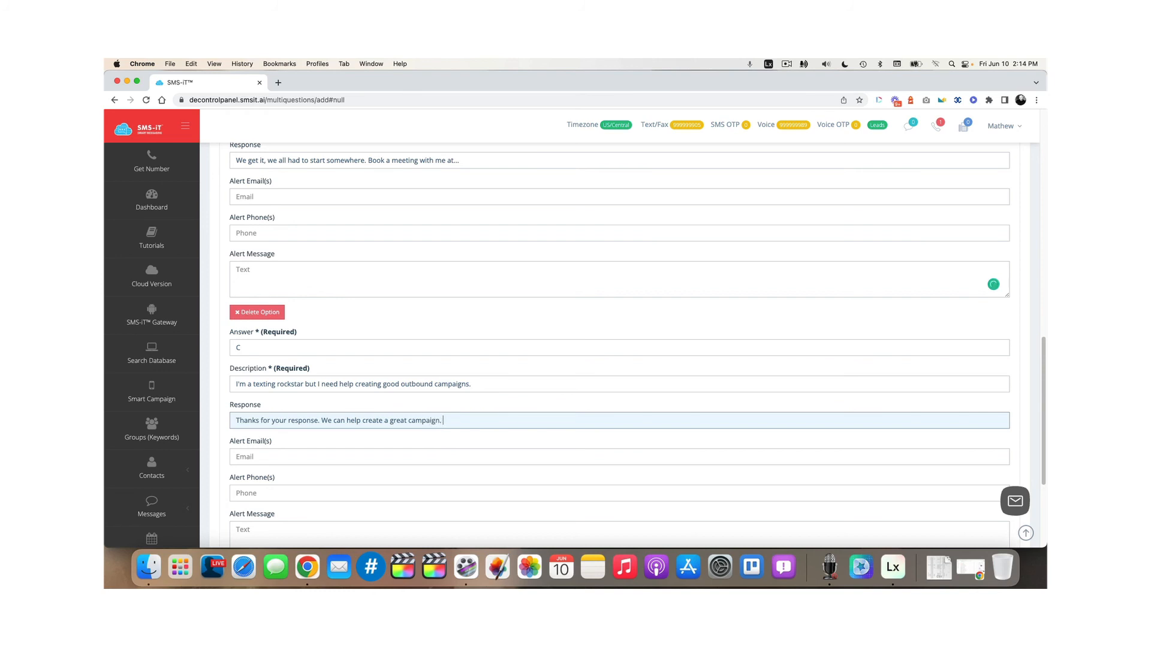
Step: Finish answer C's response: 'We'll call you shortly to set up a time to help.'
{"action": "type", "text": "If yo"}
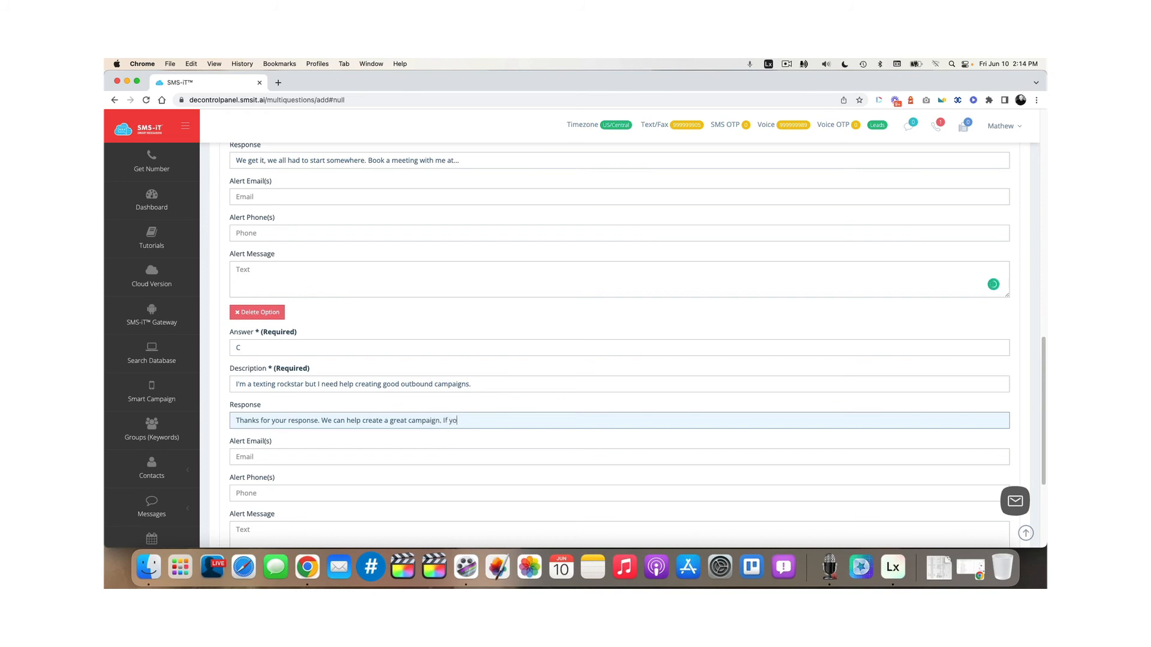
{"action": "type", "text": "u"}
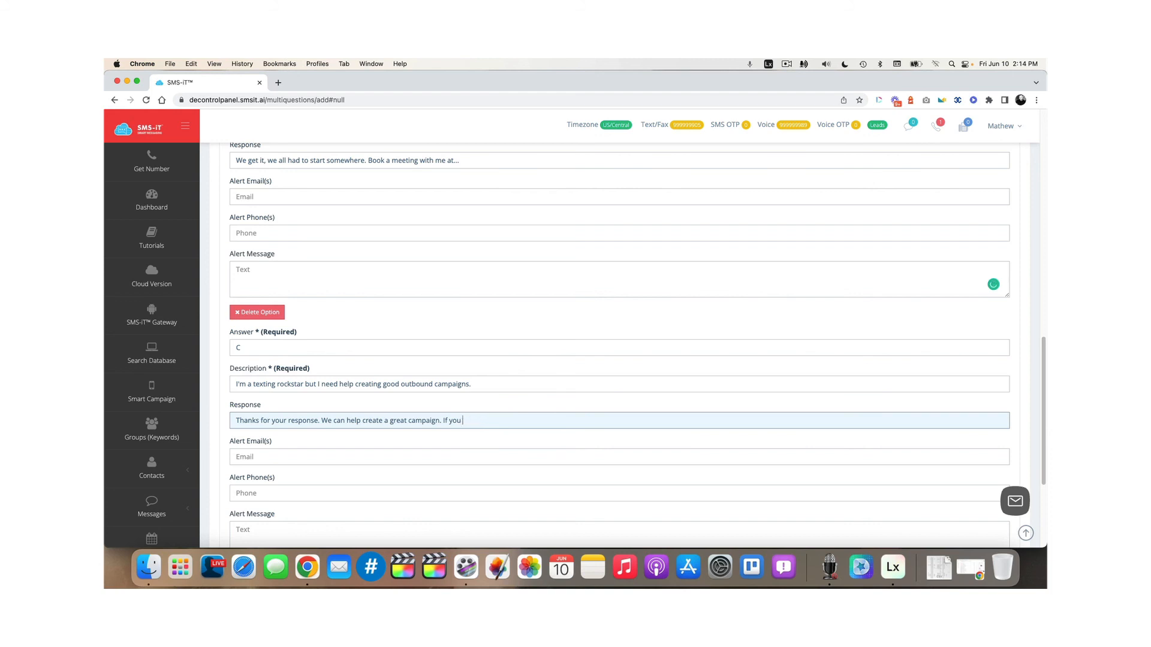
{"action": "type", "text": "We'll"}
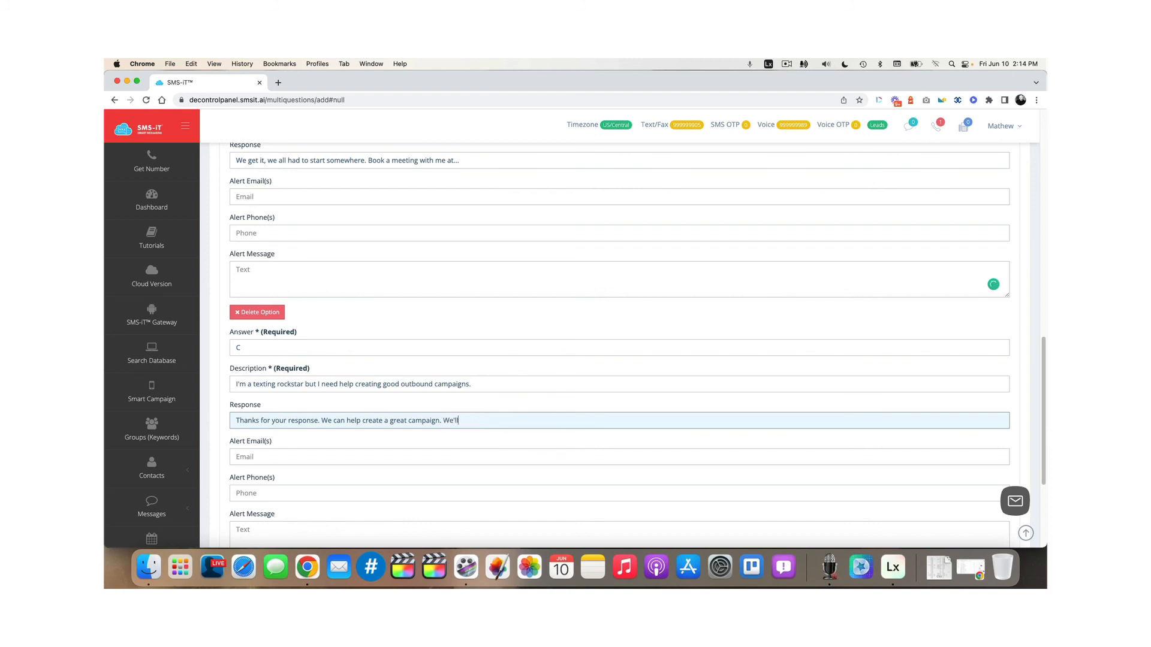
{"action": "type", "text": "call you shortly to set up"}
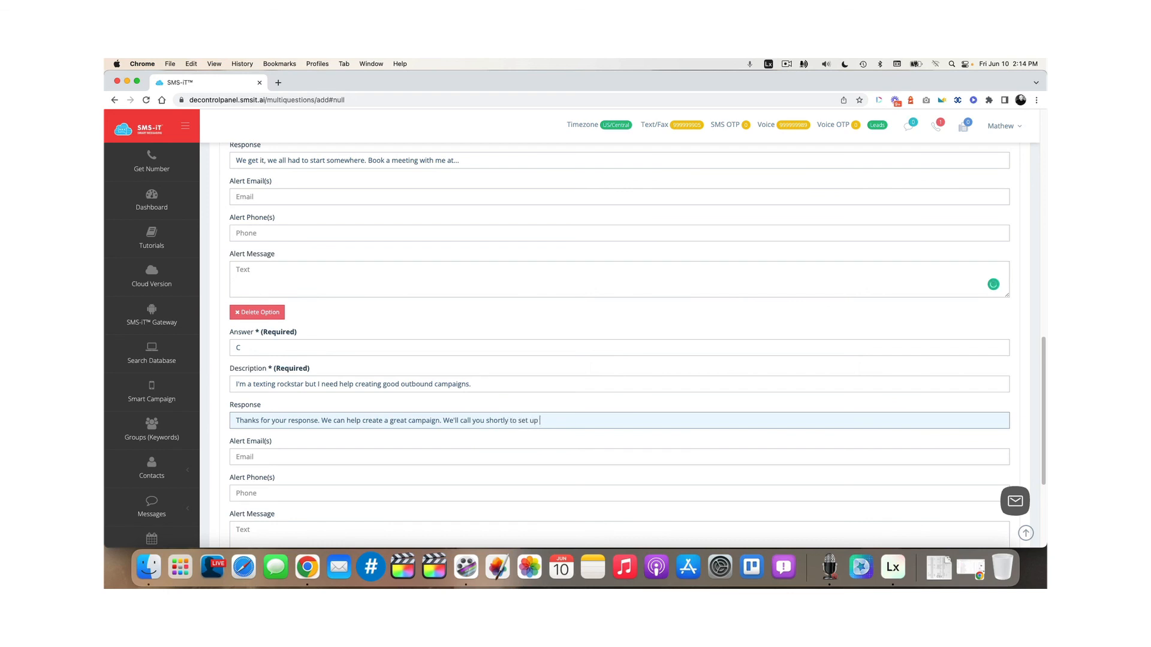
{"action": "type", "text": "a time to help."}
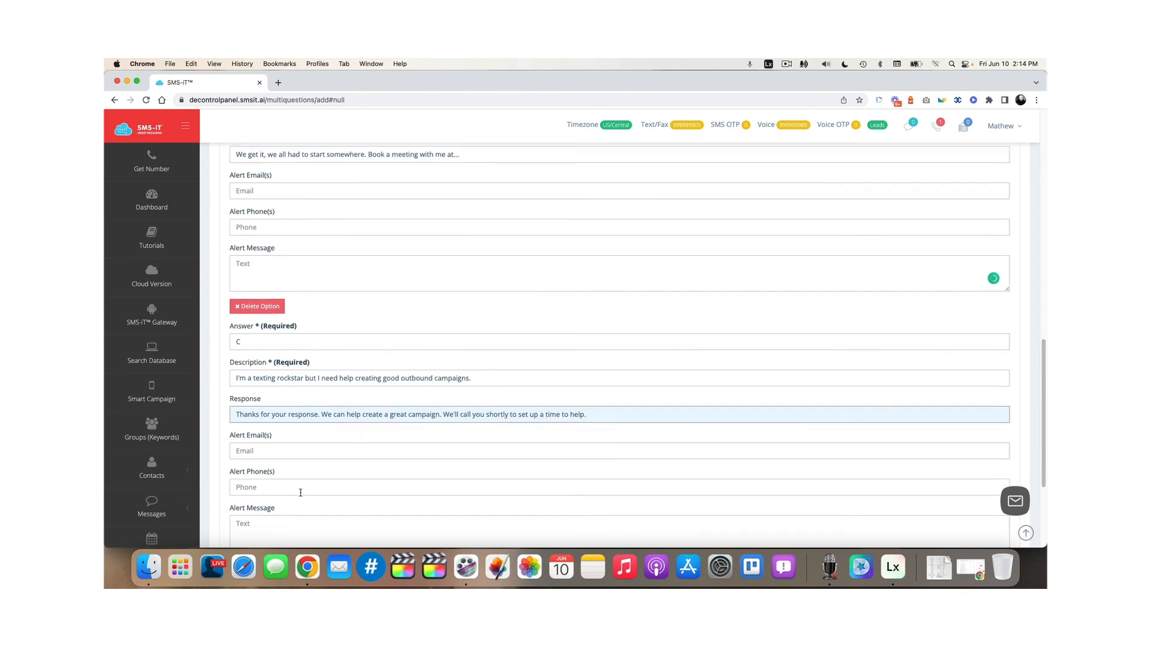
{"action": "scroll", "scroll_direction": "down", "scroll_amount": 3}
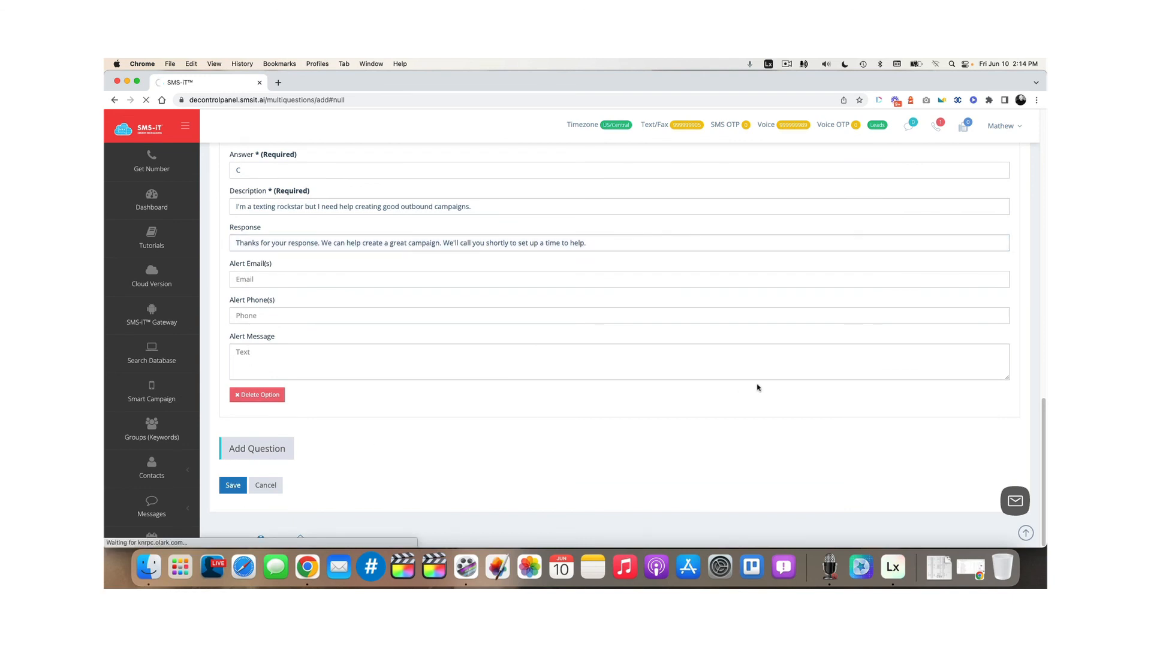
Step: Save Questions Demo Bot 2 and highlight its keyword question2 in the Q&A SMS Bots list
{"action": "left_click", "coordinate": [232, 485]}
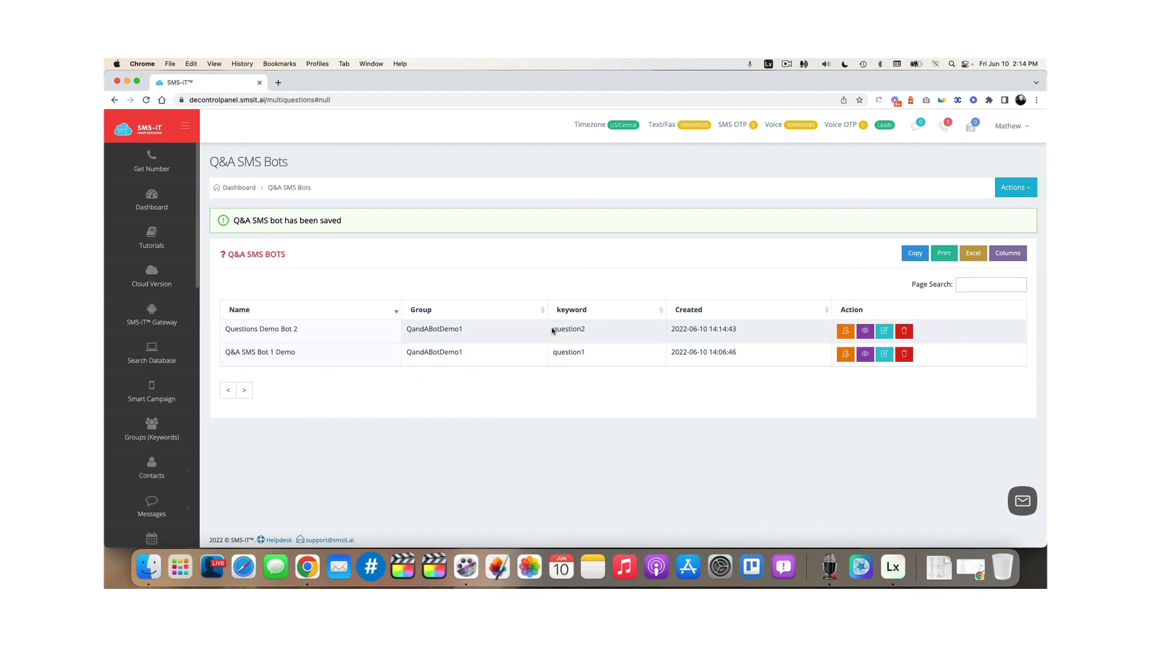
{"action": "double_click", "coordinate": [569, 328]}
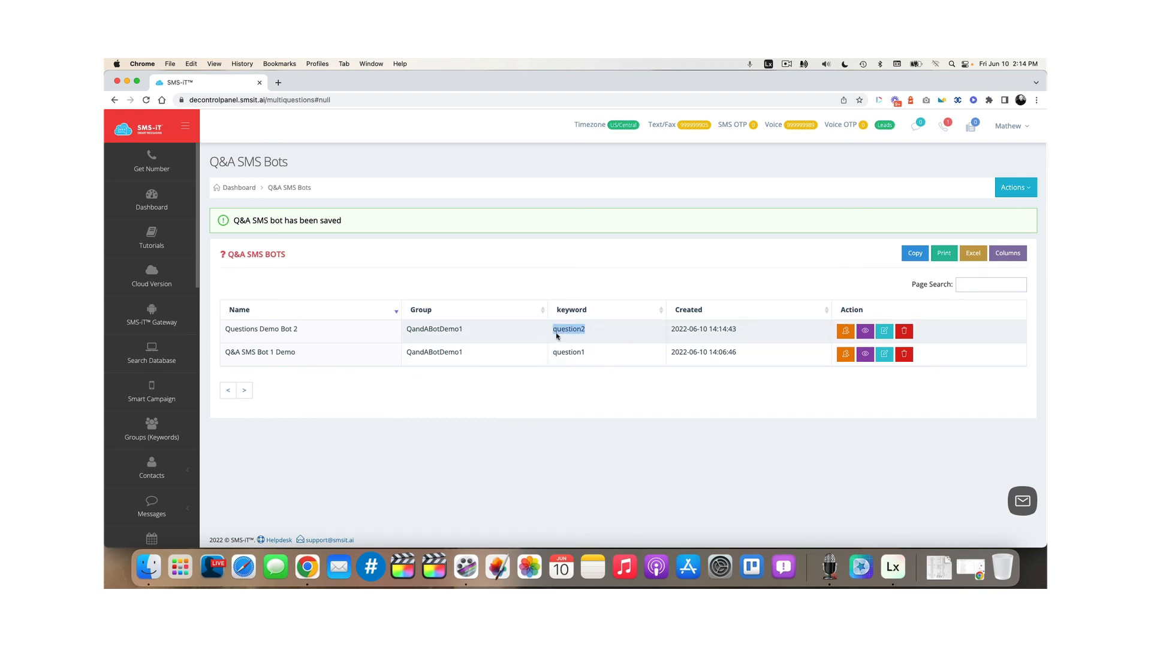
{"action": "mouse_move", "coordinate": [559, 502]}
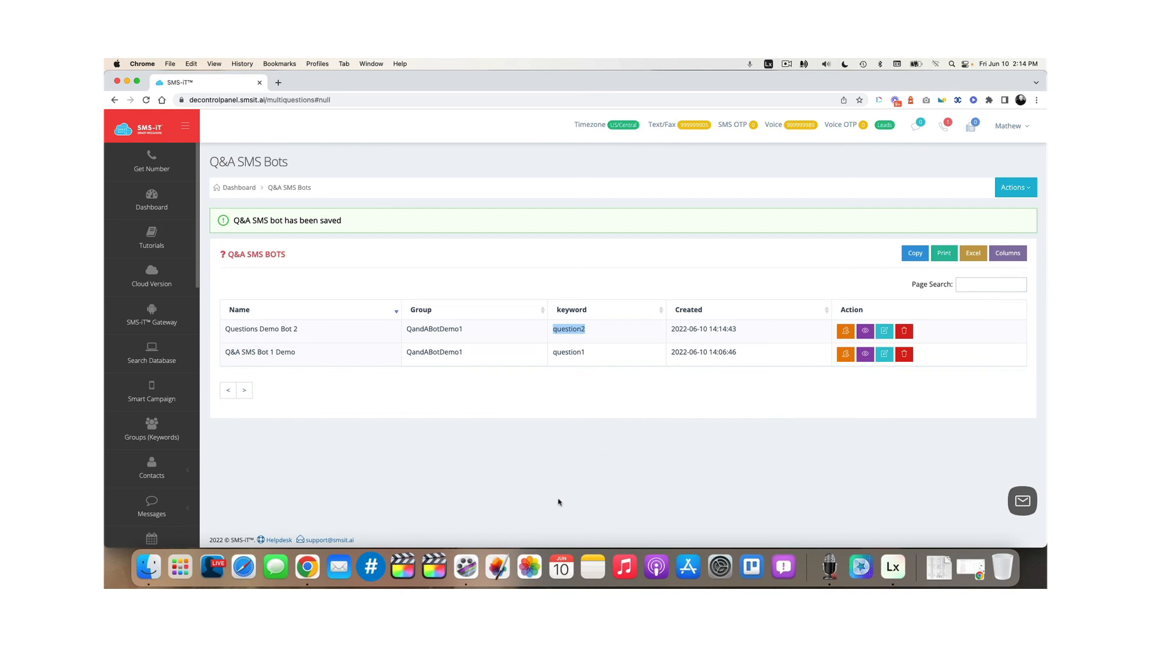